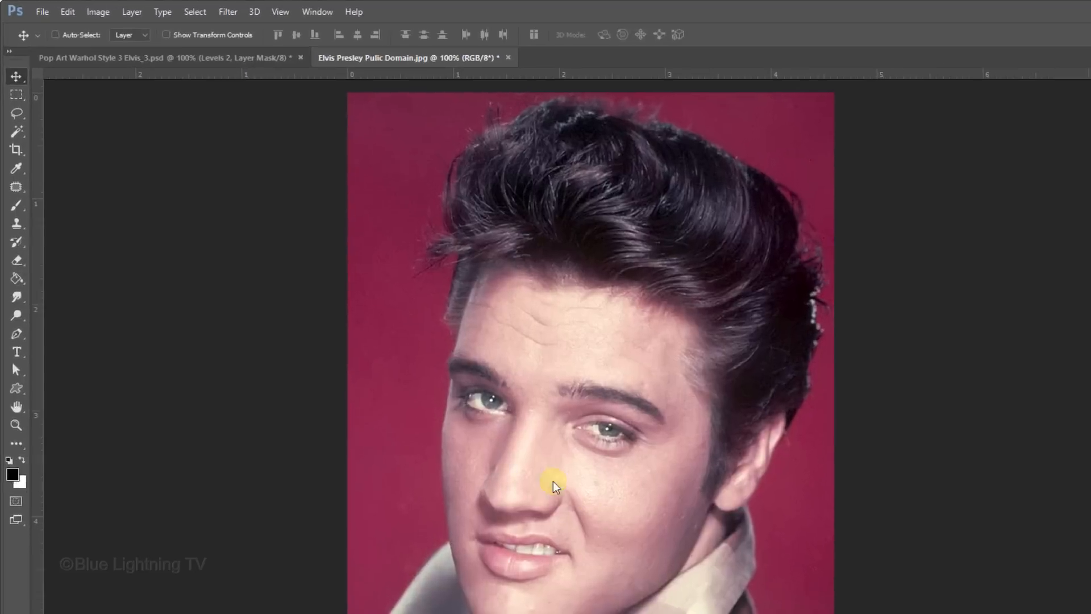
Check the image's colour mode, then set up a soft, smaller Dodge brush limited to Midtones
click(97, 11)
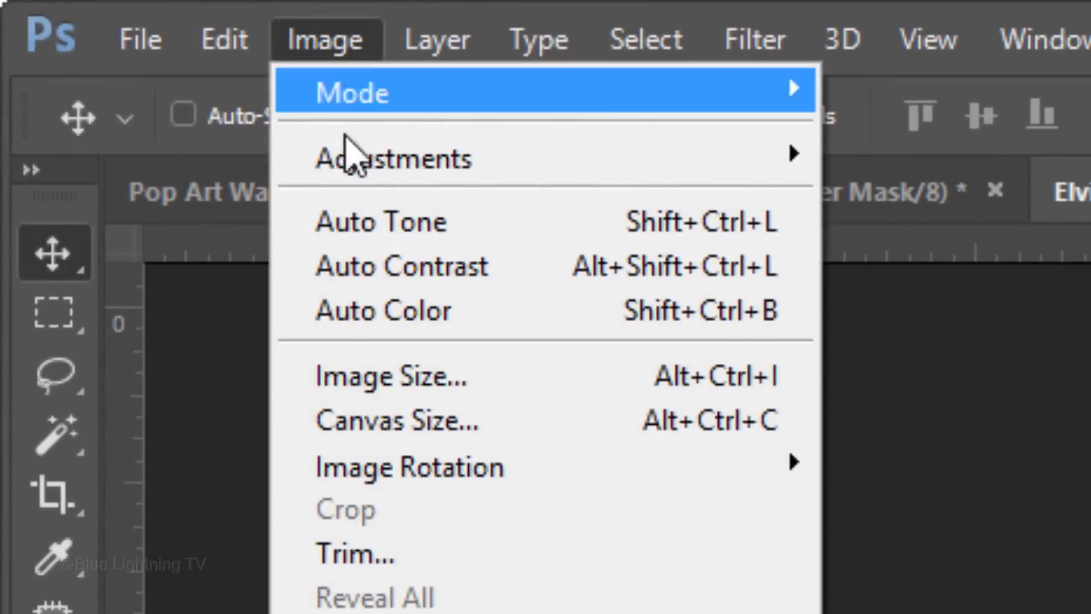
click(391, 375)
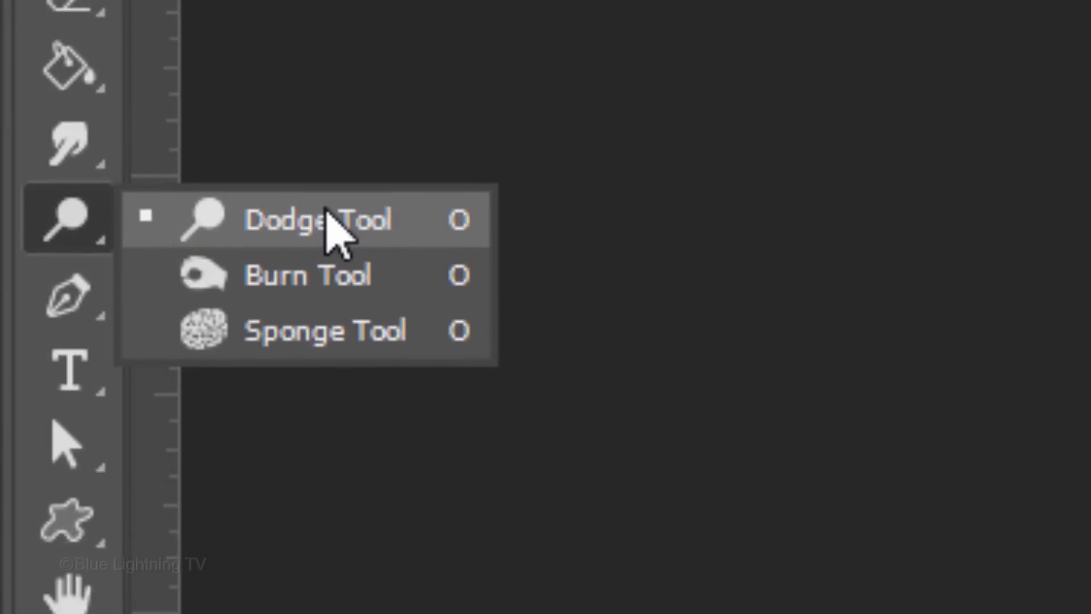
click(313, 220)
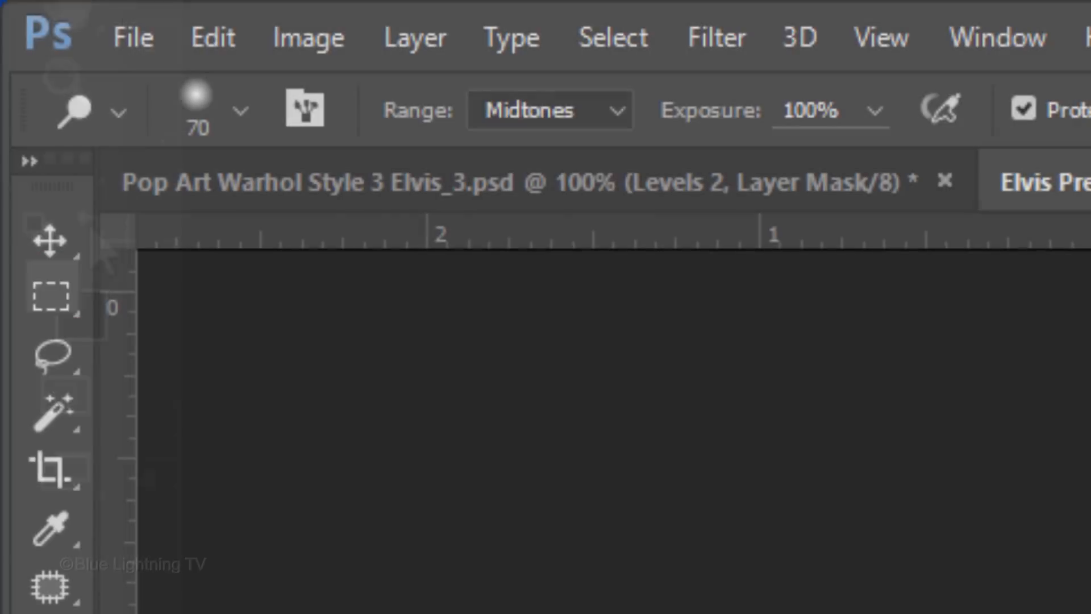
click(549, 110)
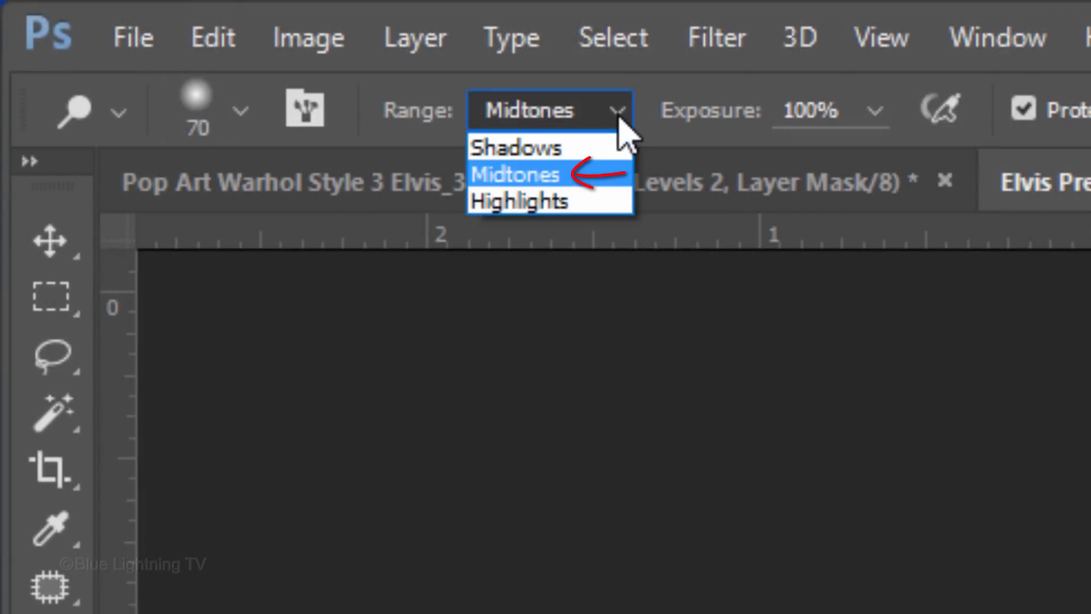
click(518, 173)
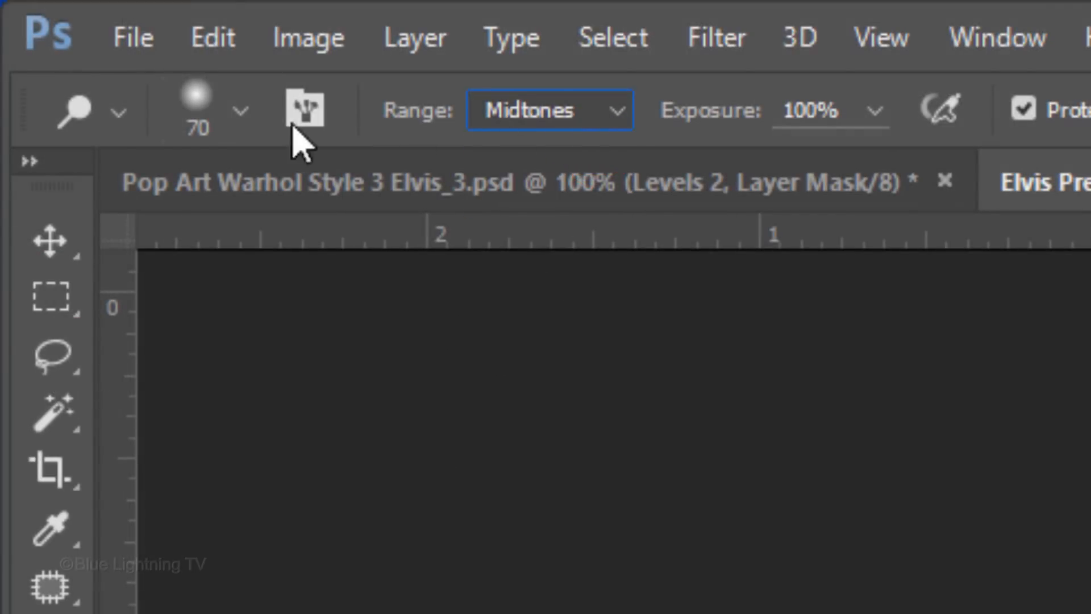
click(237, 112)
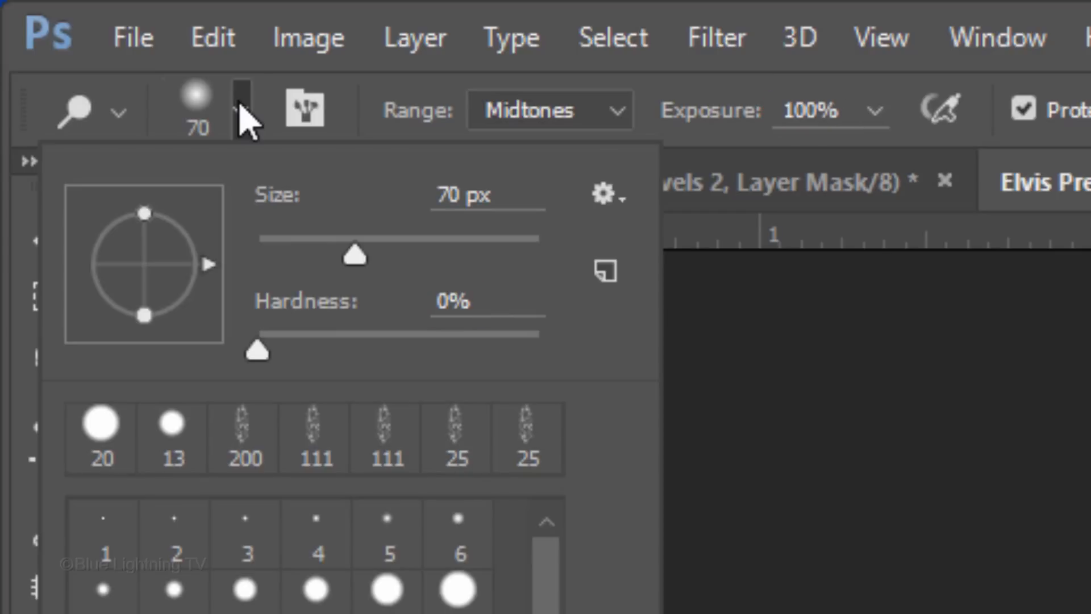
click(247, 111)
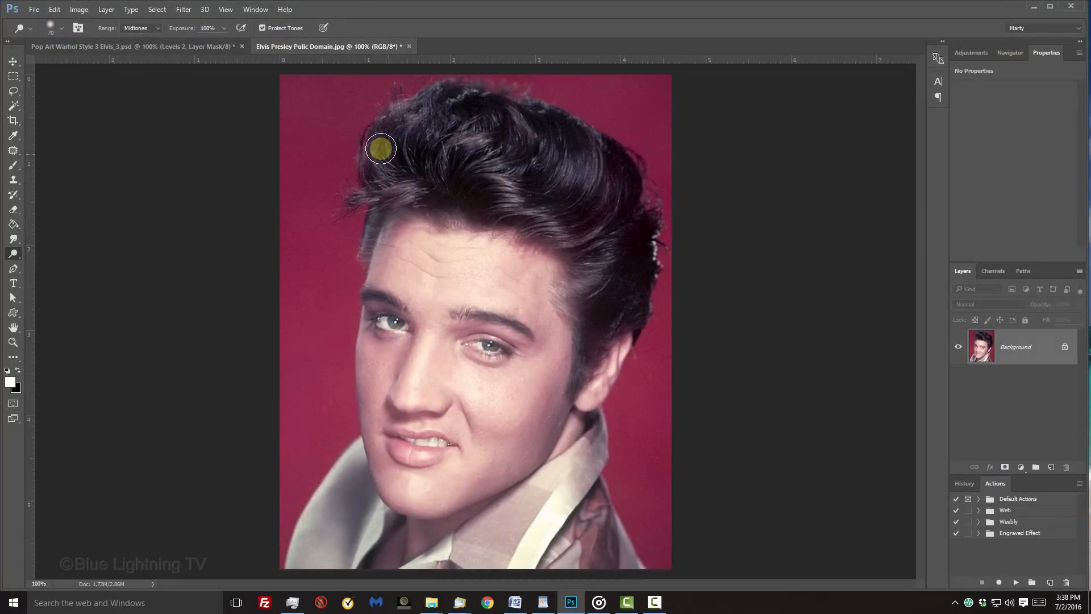
key(capslock)
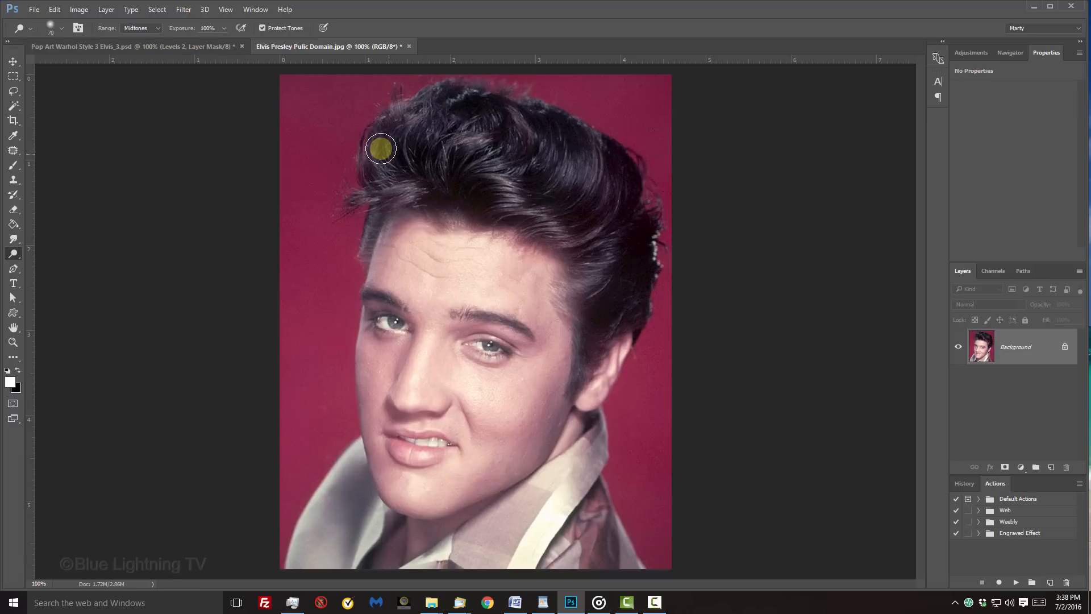
key([)
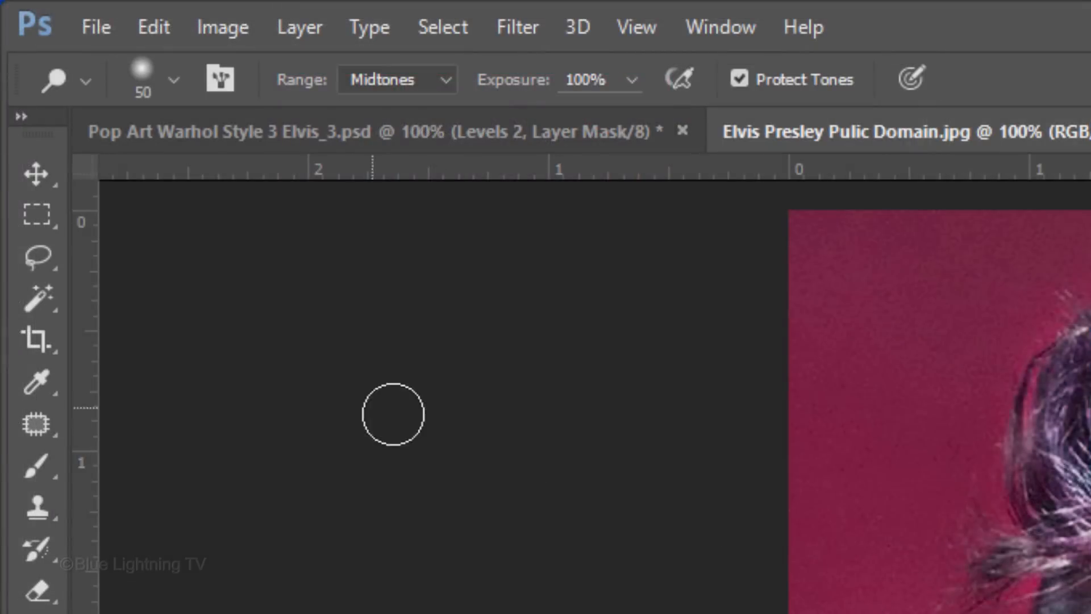
Select the red background with the Magic Wand and invert the selection to isolate Elvis
click(40, 299)
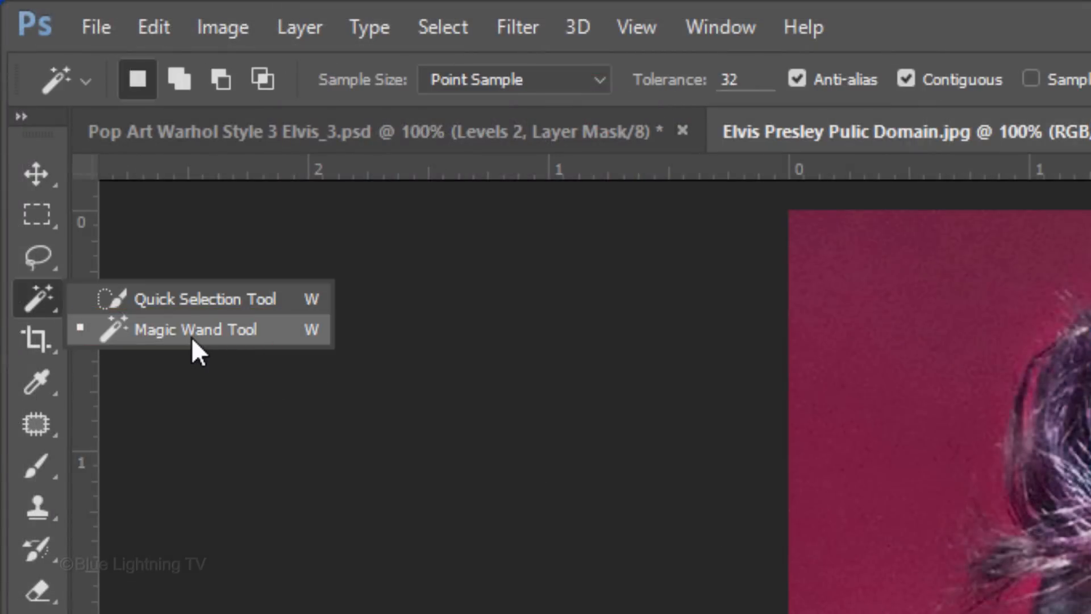
click(195, 329)
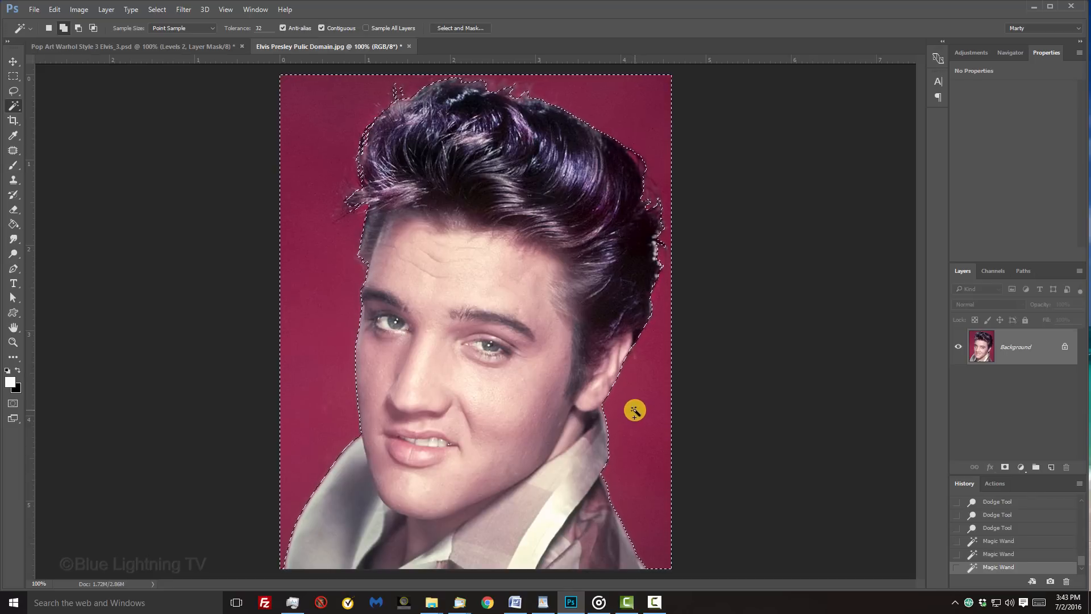
key(ctrl+shift+i)
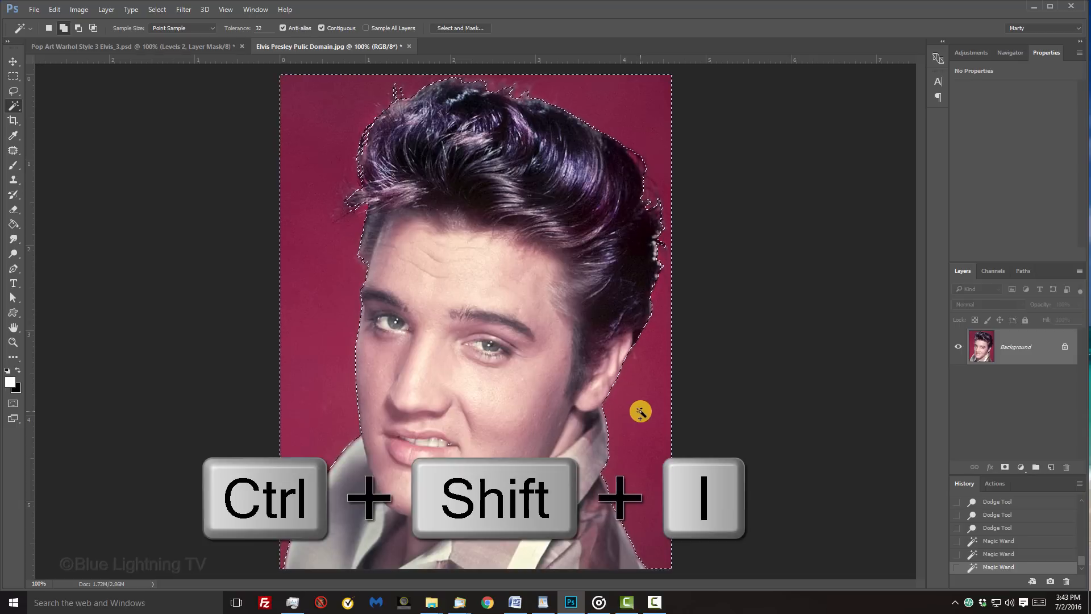
key(ctrl+shift+i)
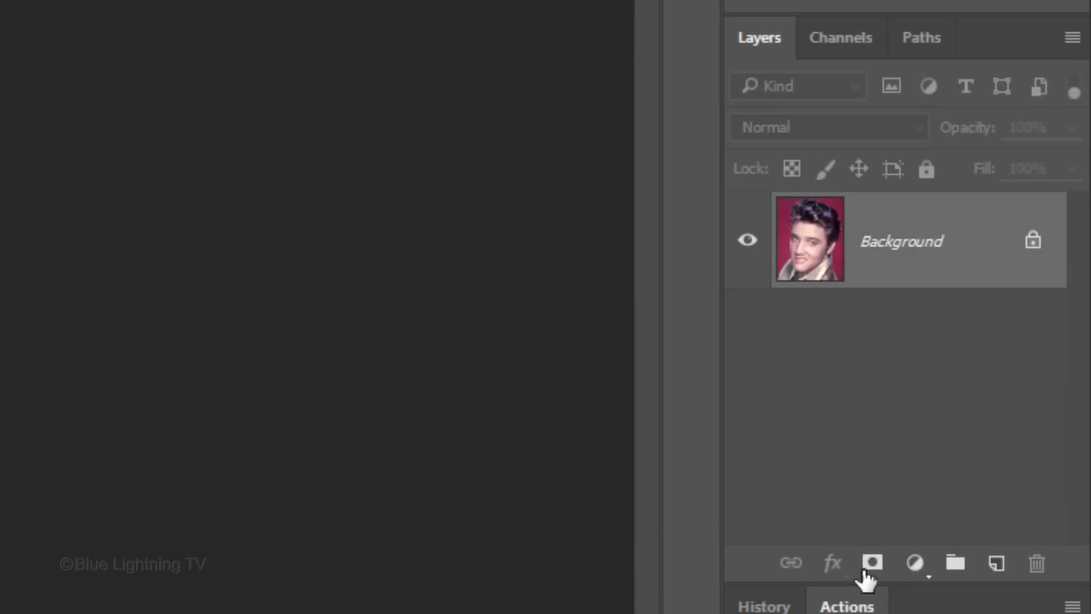
Mask out the red background, add a white-filled layer beneath, and select both layers
click(873, 564)
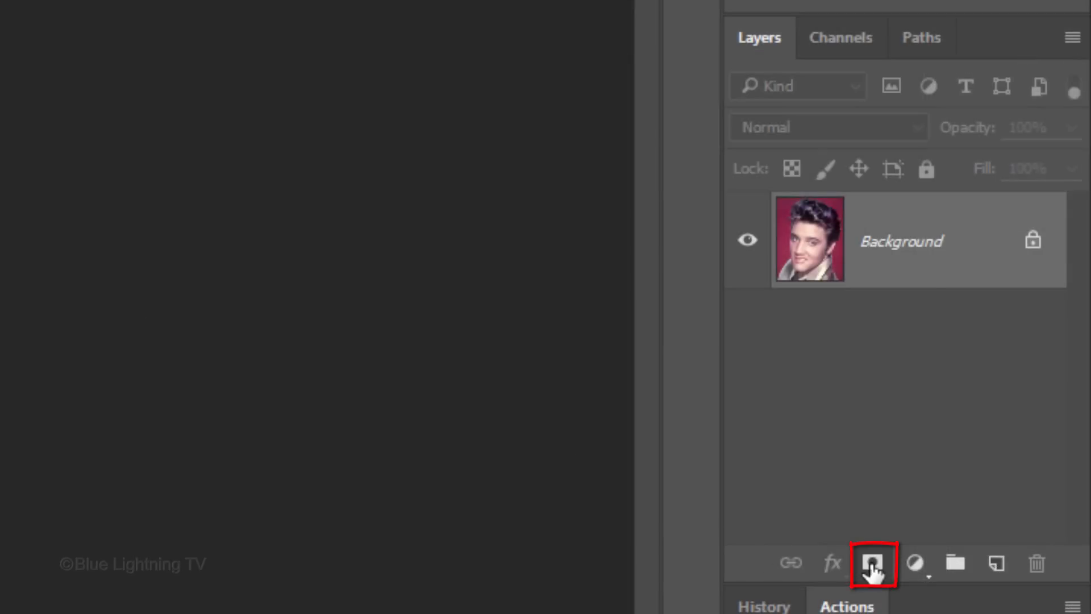
click(873, 563)
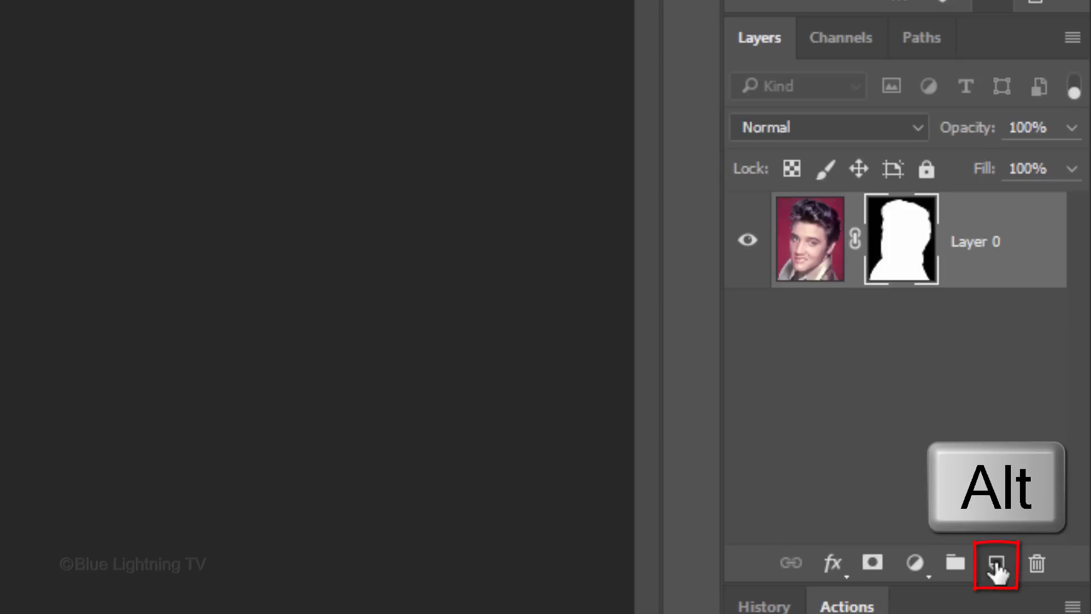
click(996, 562)
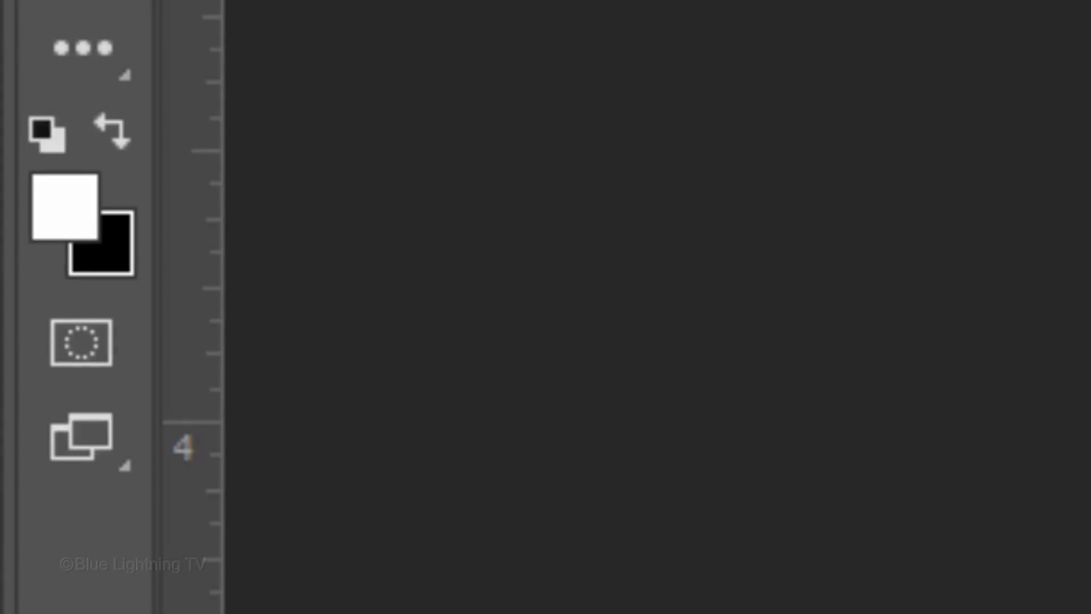
click(63, 209)
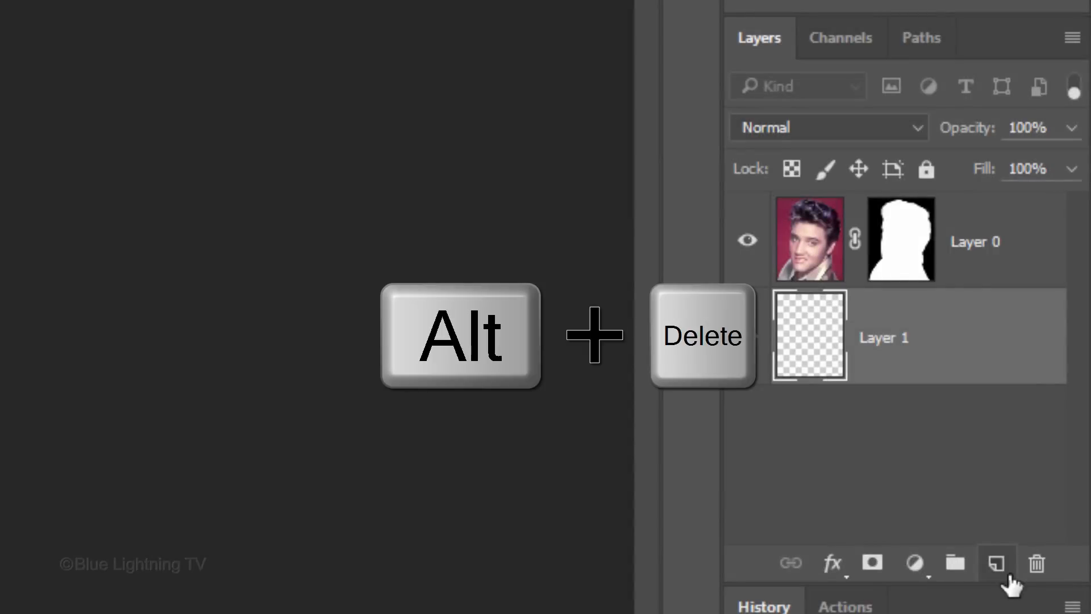
key(alt+Delete)
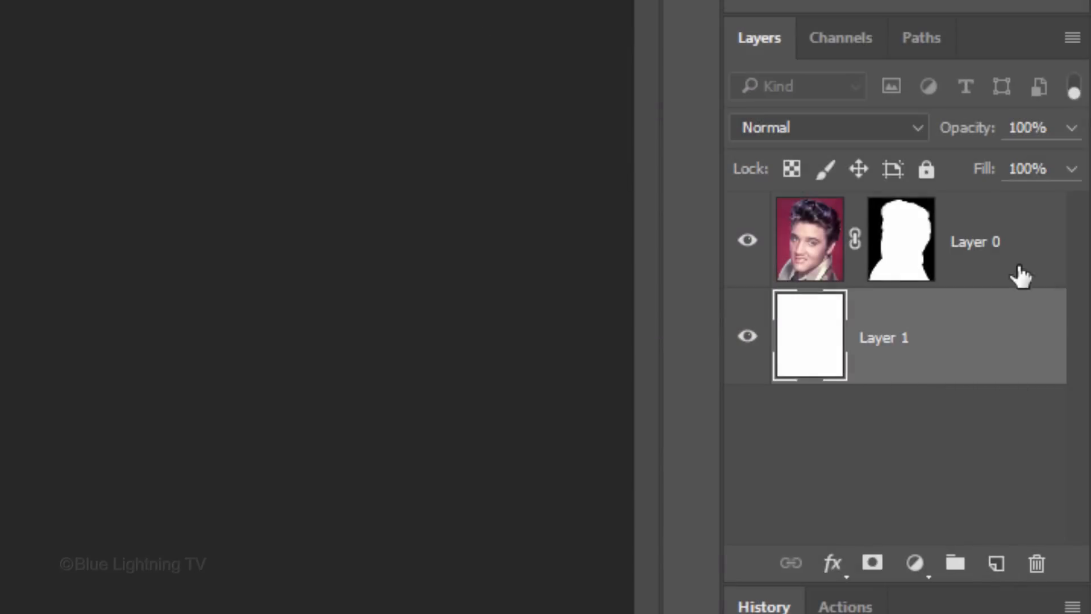
key(shift)
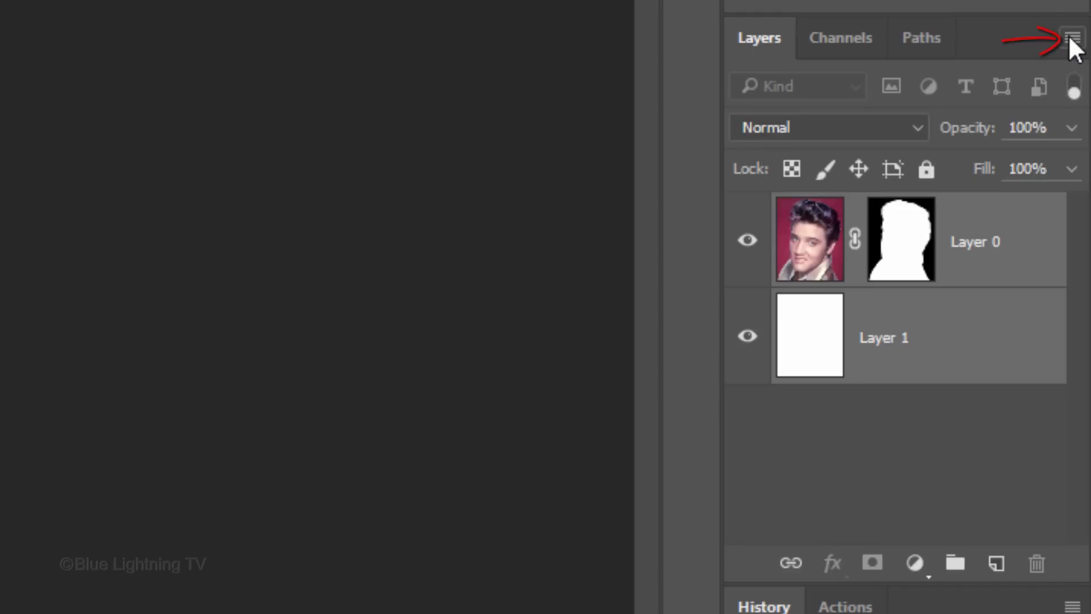
Convert both layers to a smart object, duplicate twice, and name copies Glowing Edges, Dot Halftone, Cutout
click(1075, 38)
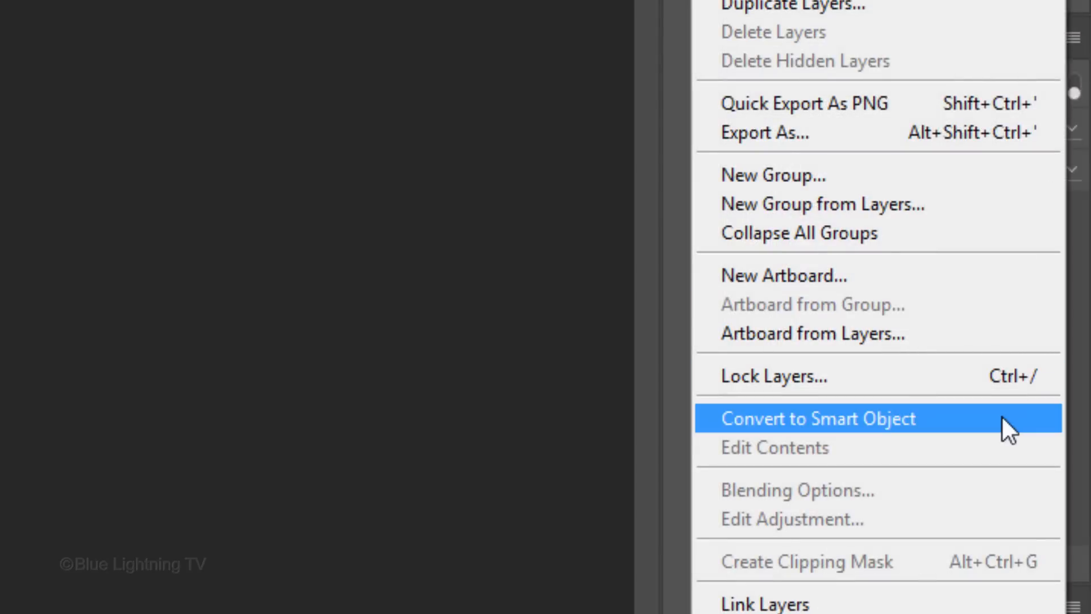
click(818, 418)
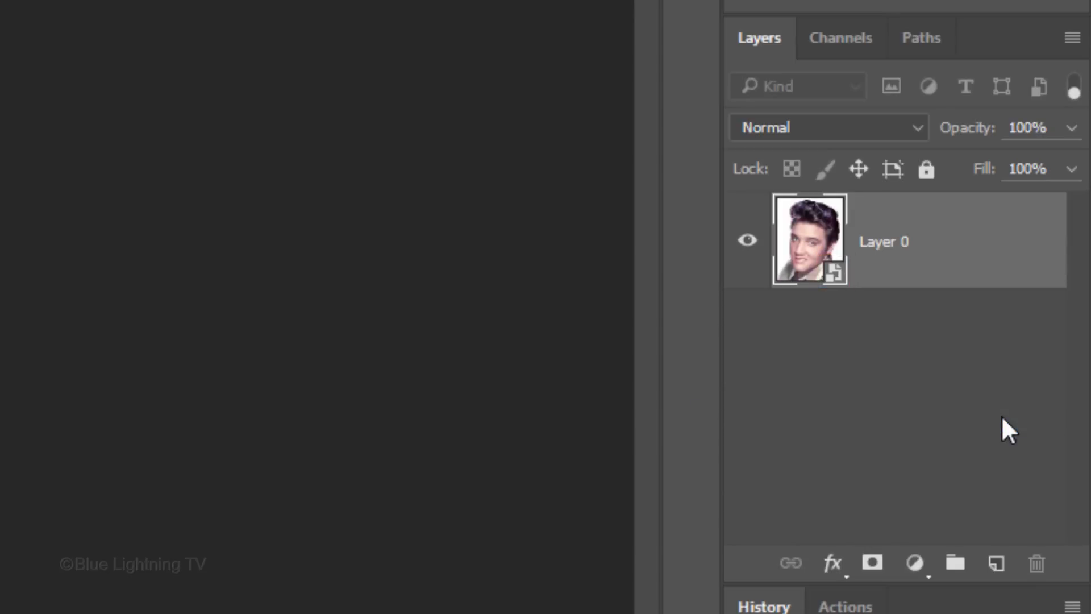
key(ctrl+j)
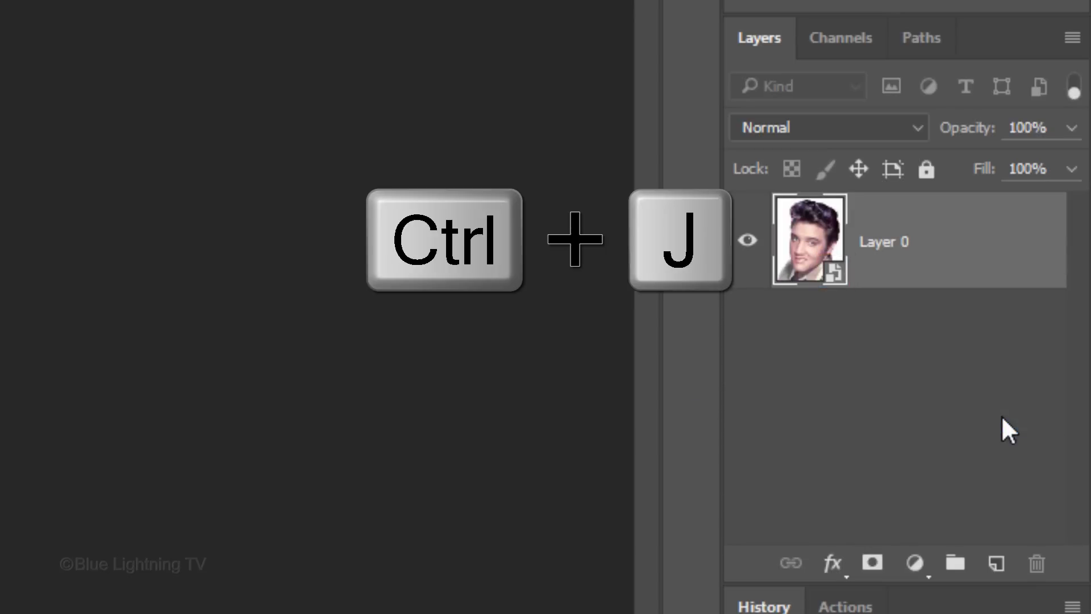
key(ctrl+j)
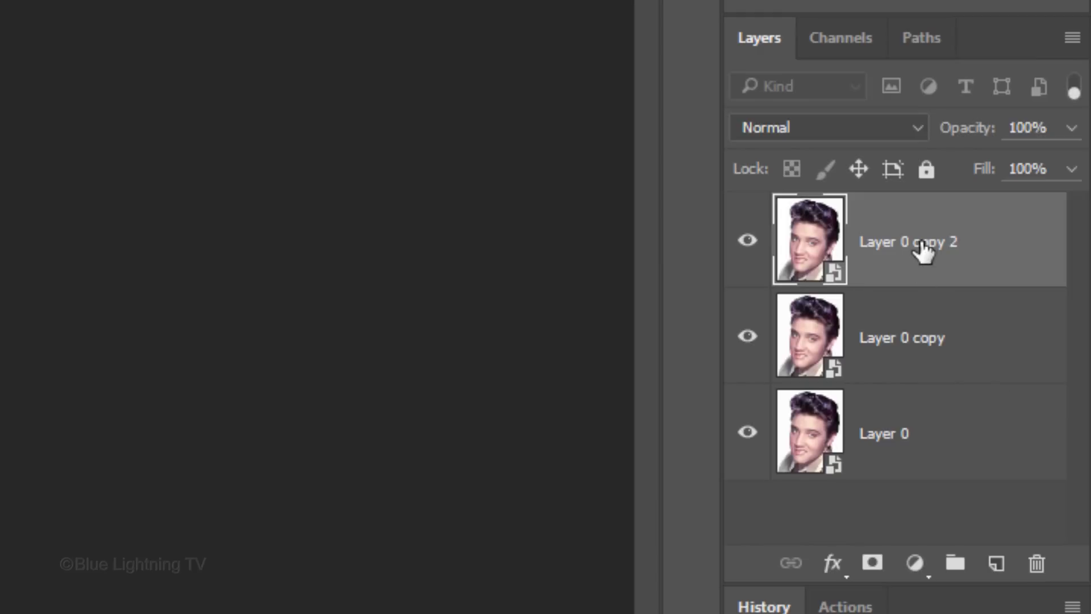
text(Glowing Edges)
click(959, 433)
text(Cutout)
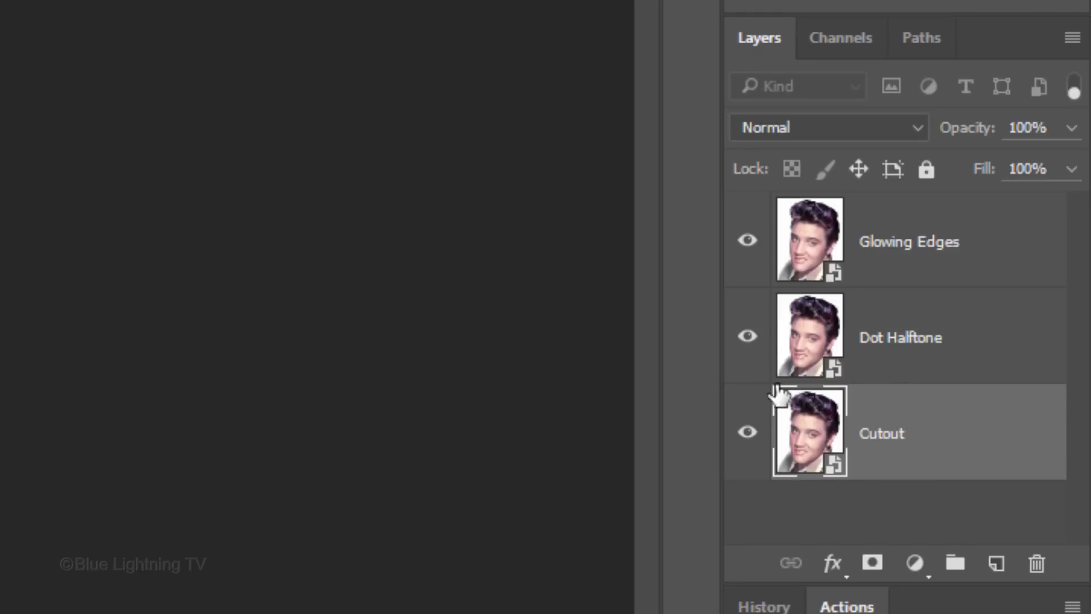
click(747, 336)
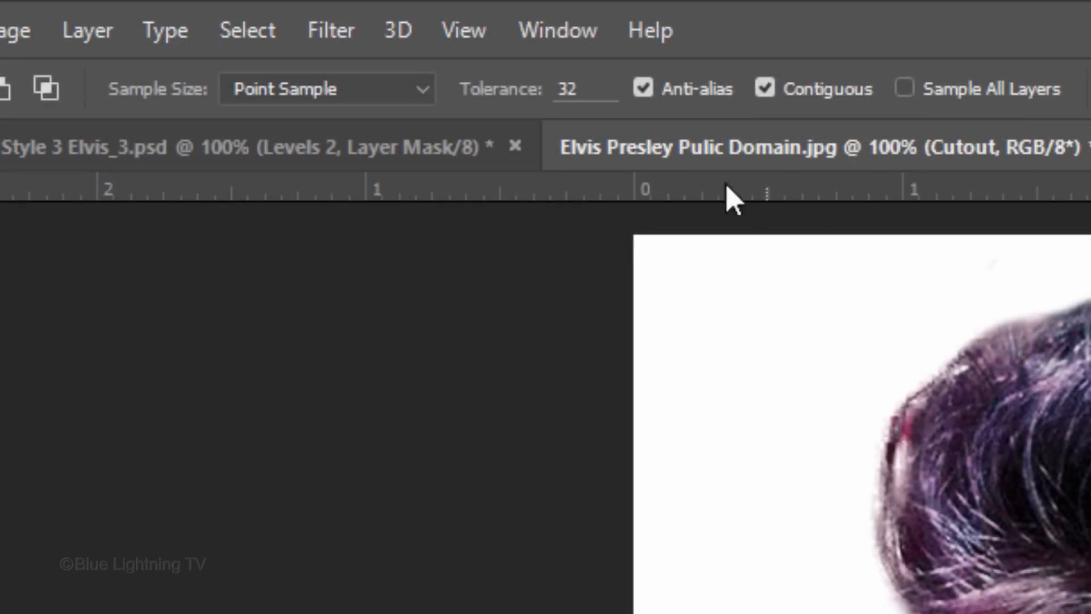
Apply the Filter Gallery Cutout effect with Levels 2, Edge Simplicity 4 and Edge Fidelity 2
click(330, 30)
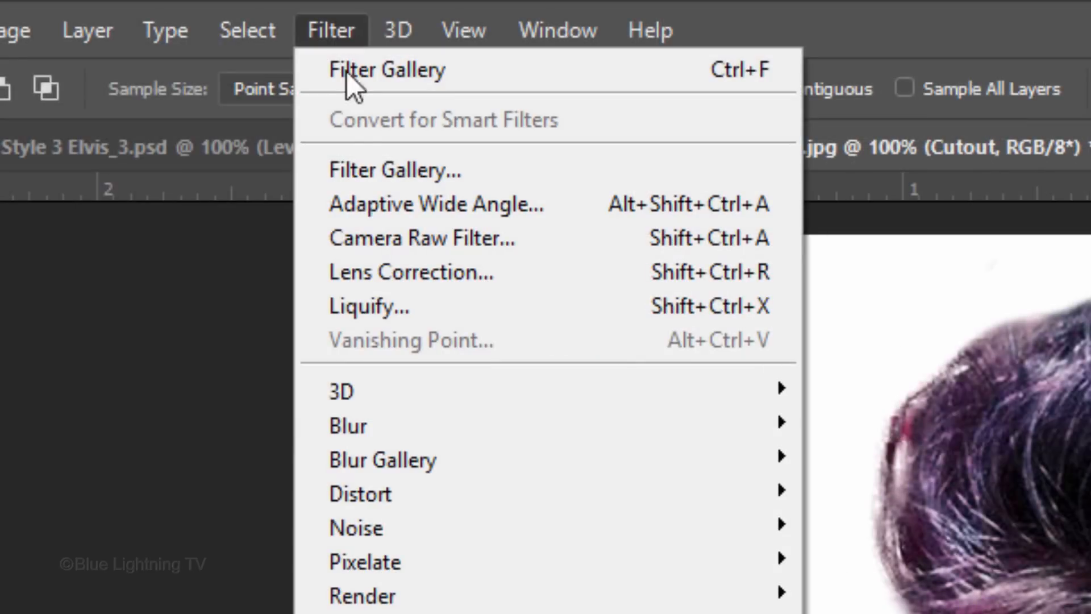
mouse_move(394, 169)
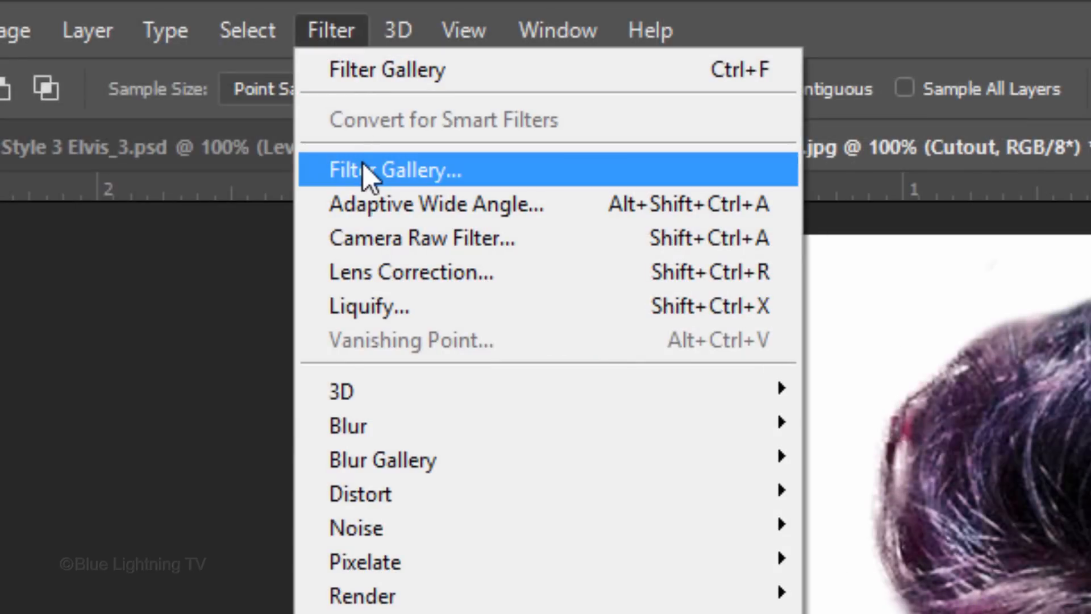
click(395, 170)
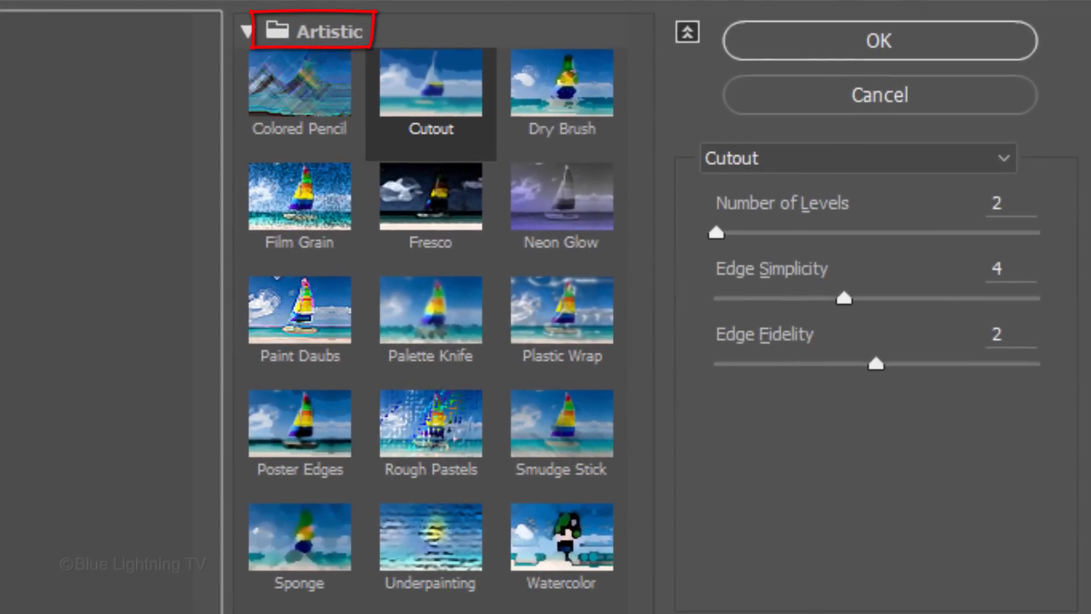
click(430, 83)
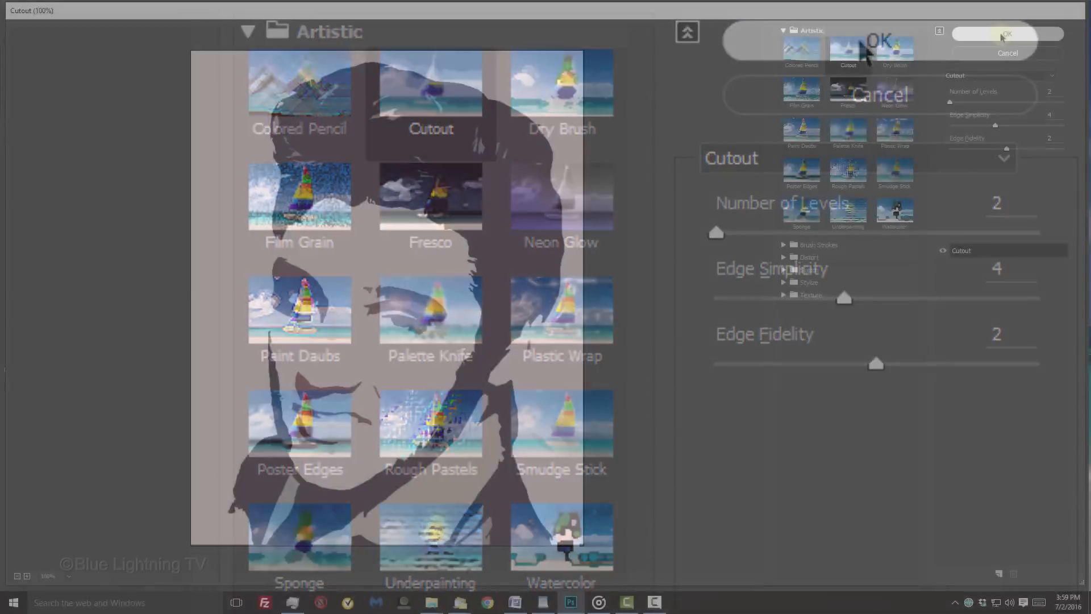
click(1007, 34)
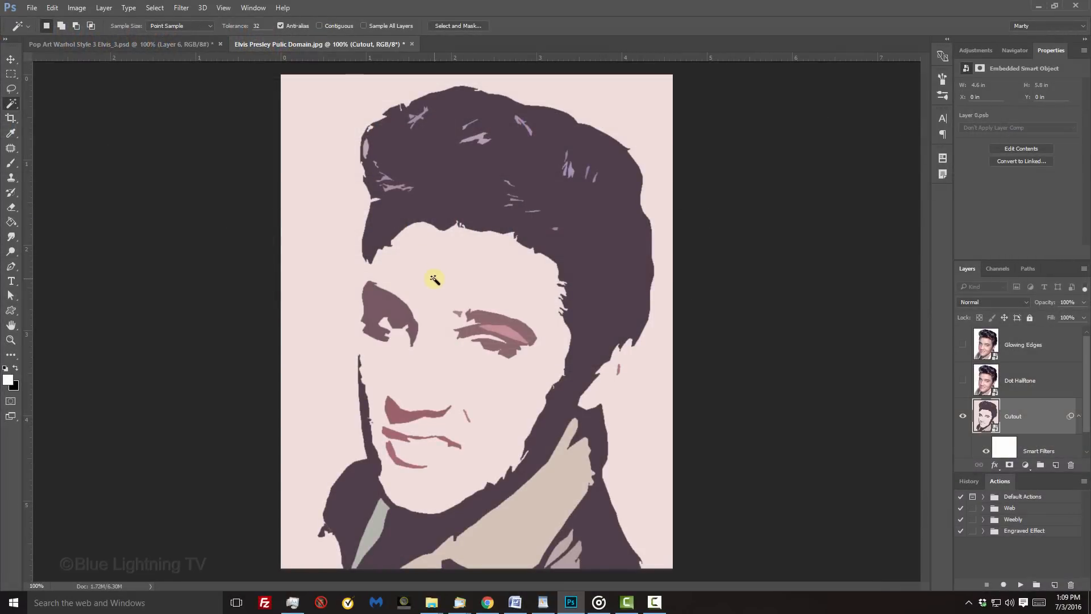
Magic-wand click the pale skin area of the cutout face
click(432, 278)
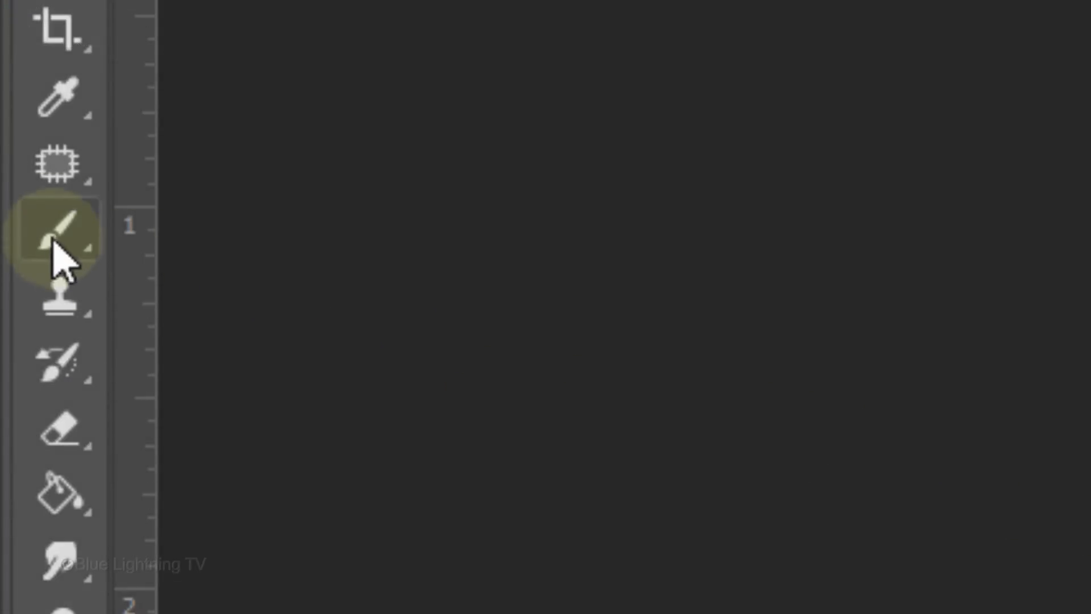
In Quick Mask, pencil-paint and bucket-fill over the hair, clothing and background, then exit to a selection
click(58, 229)
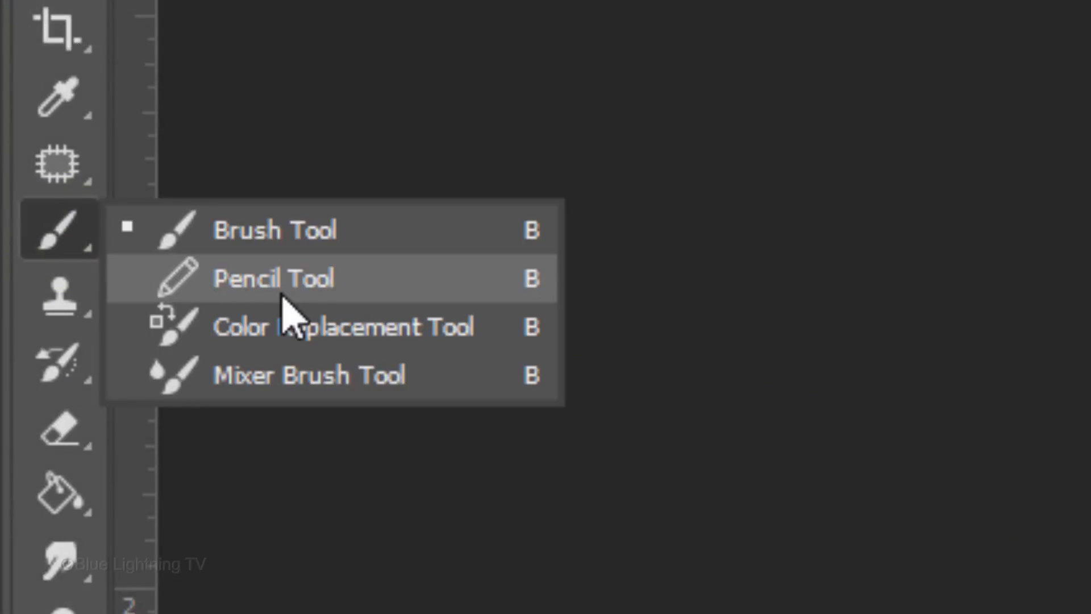
click(273, 278)
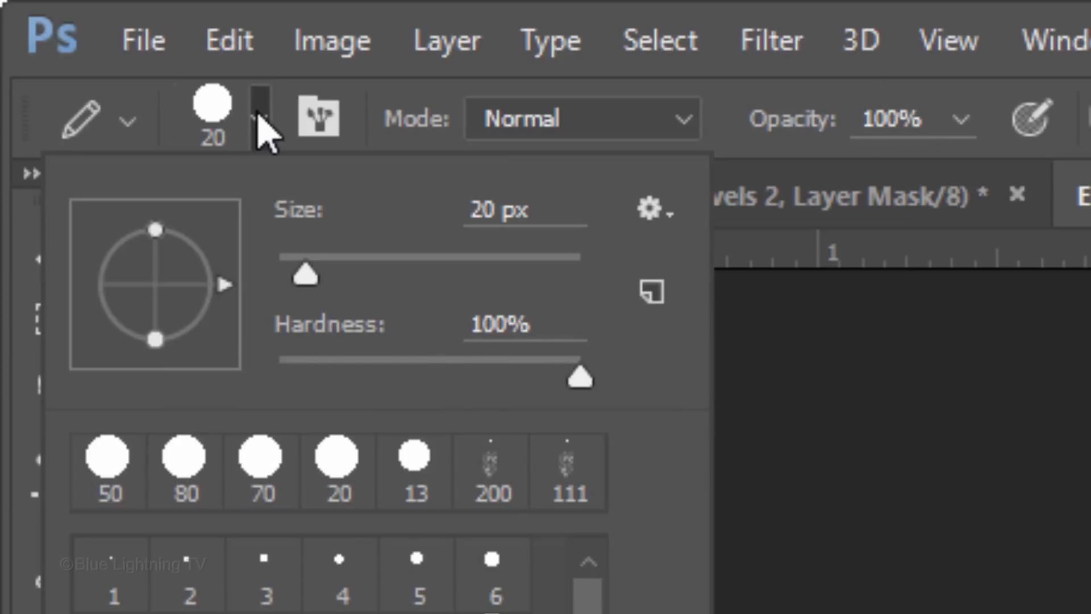
click(261, 116)
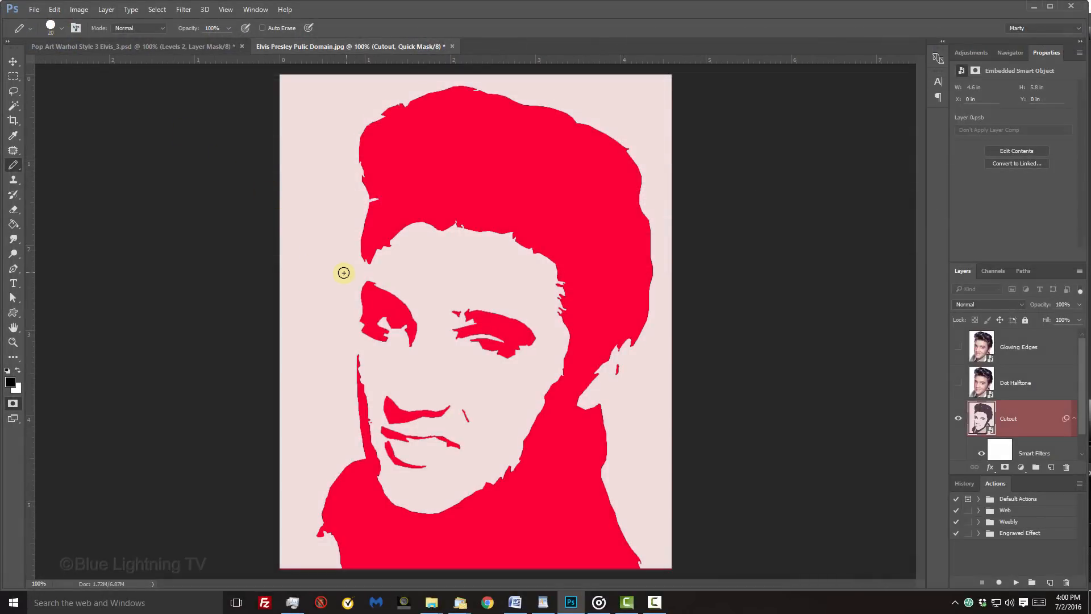
drag(344, 273, 418, 311)
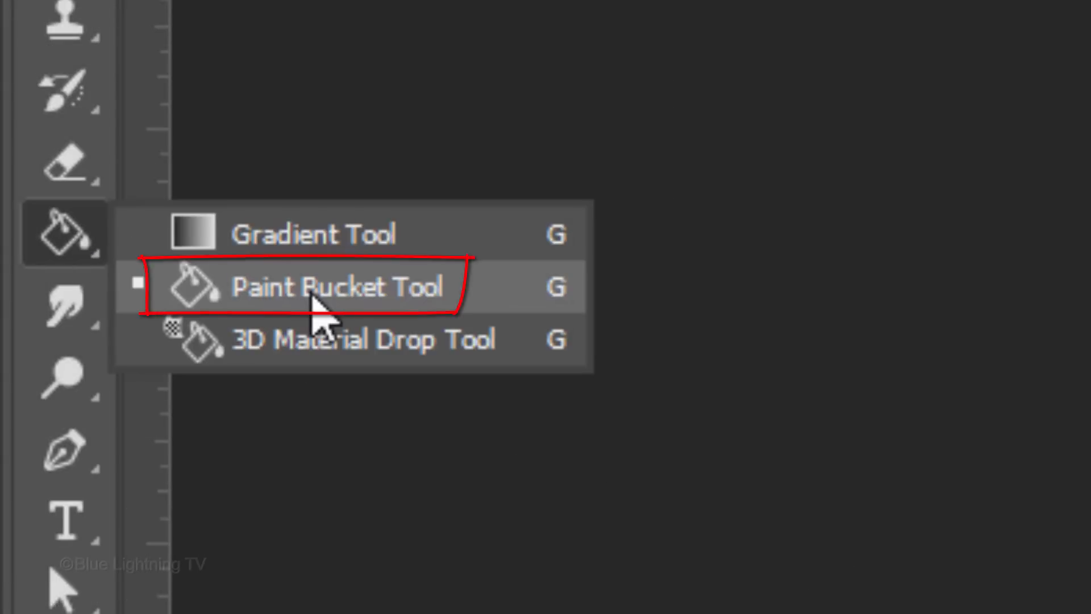
click(338, 287)
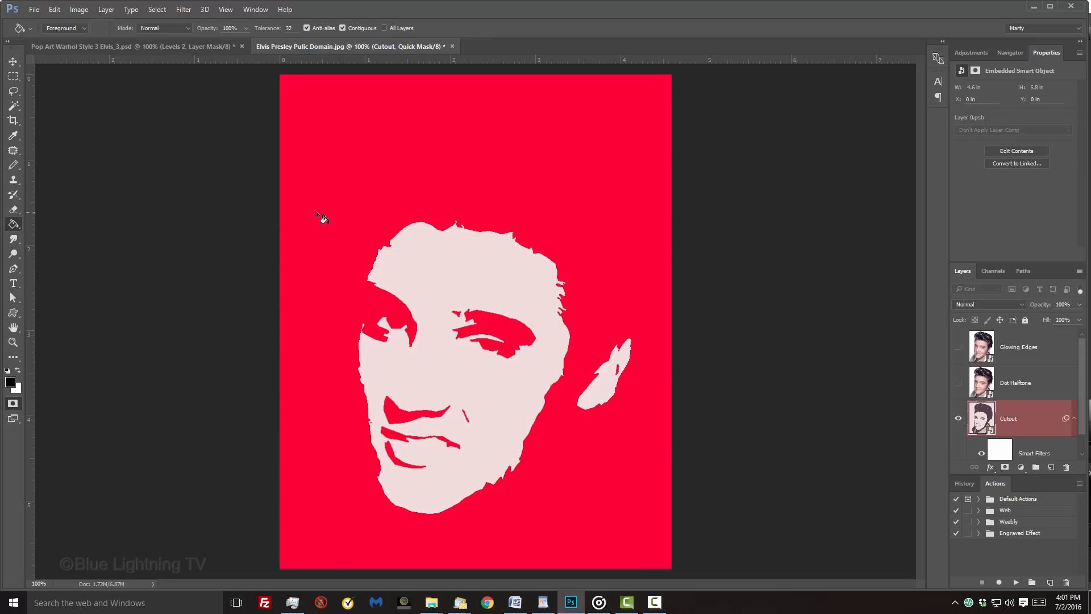
key(q)
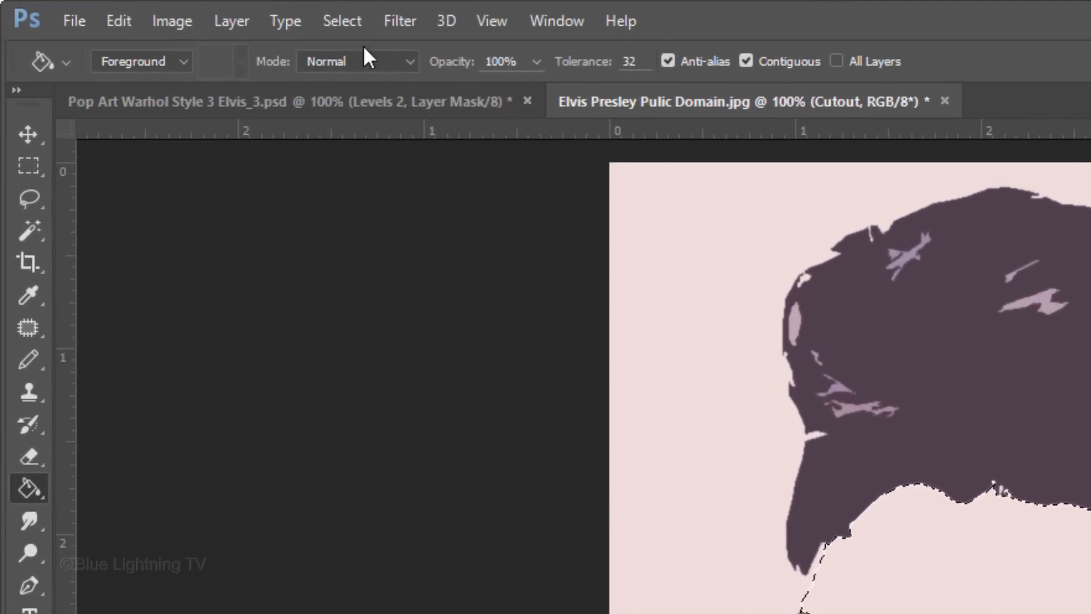
Save the face selection as a new channel named 'Inside f'
click(341, 21)
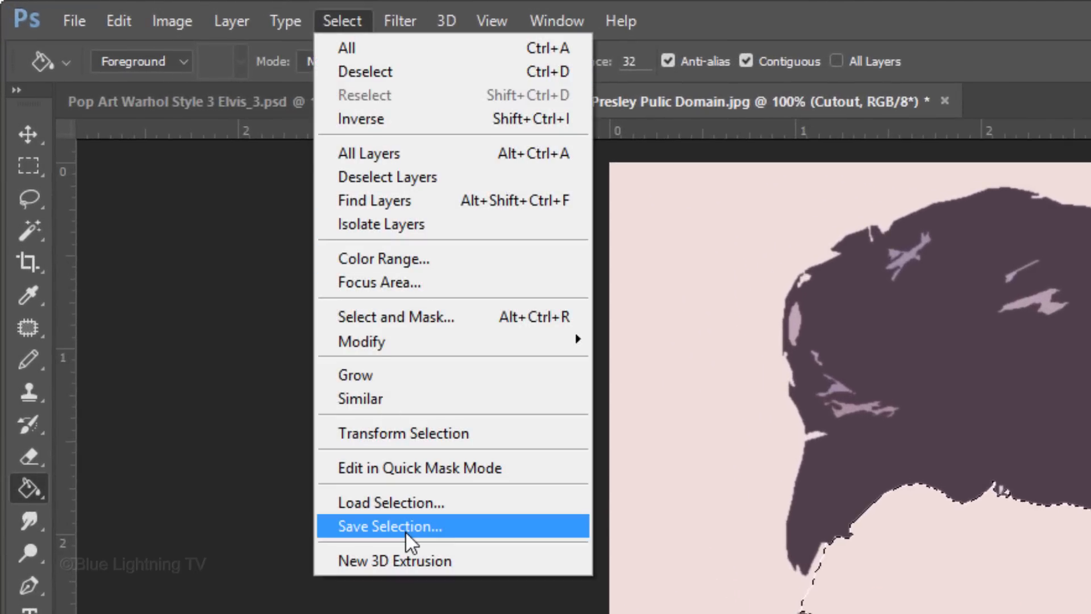
click(389, 526)
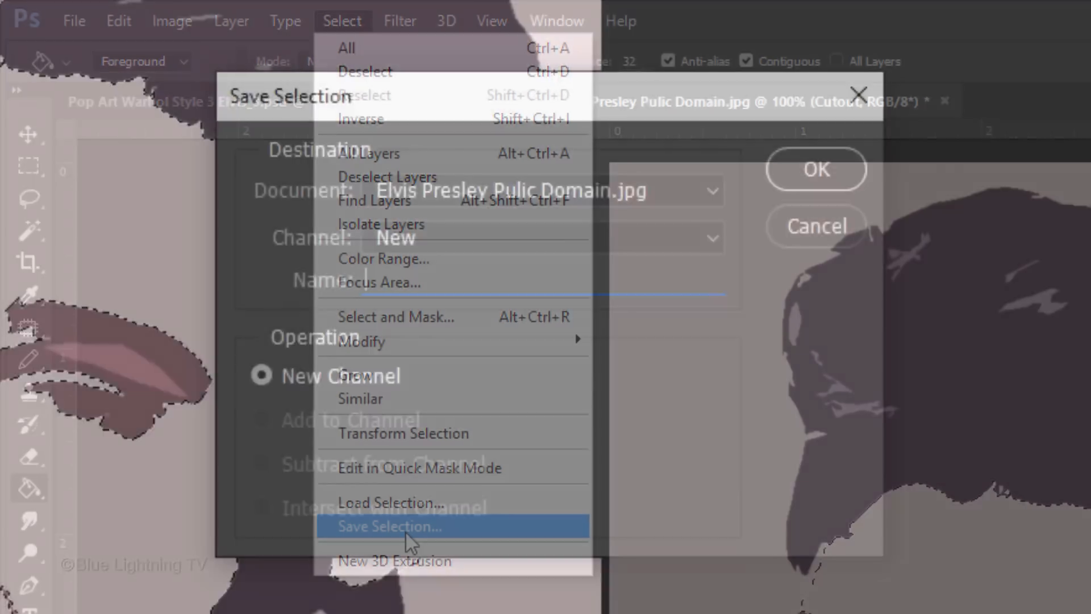
text(Inside f)
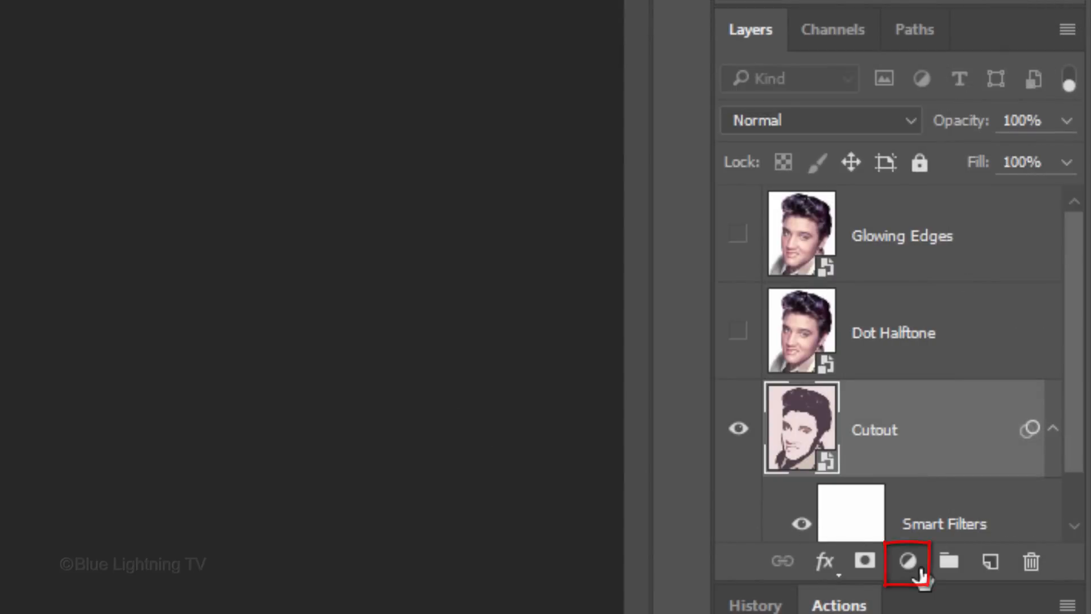
Add a Levels adjustment layer with the highlight input level set to 183
click(906, 561)
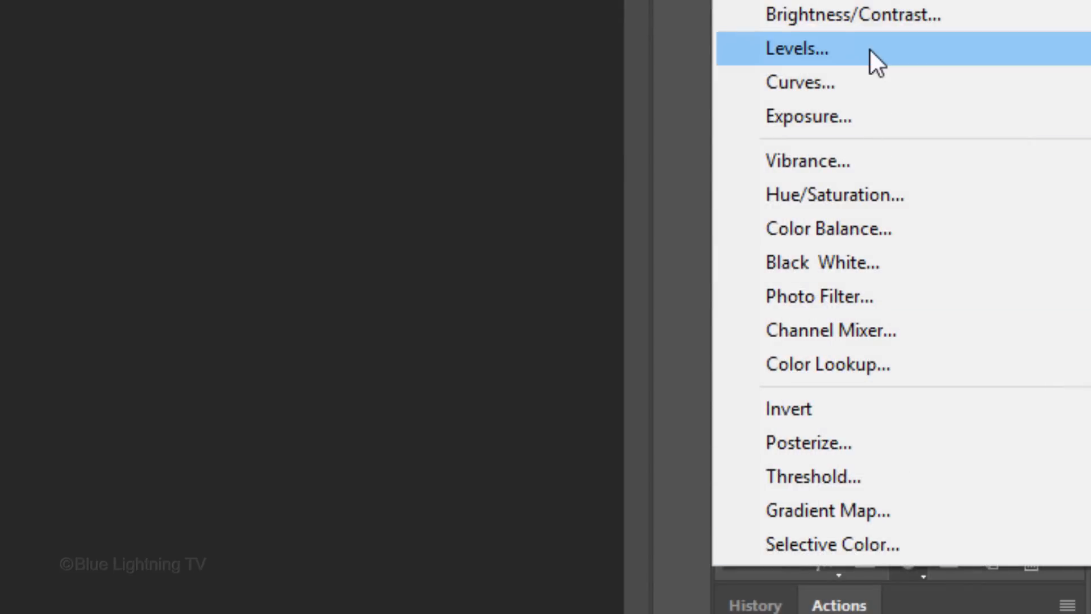
click(796, 48)
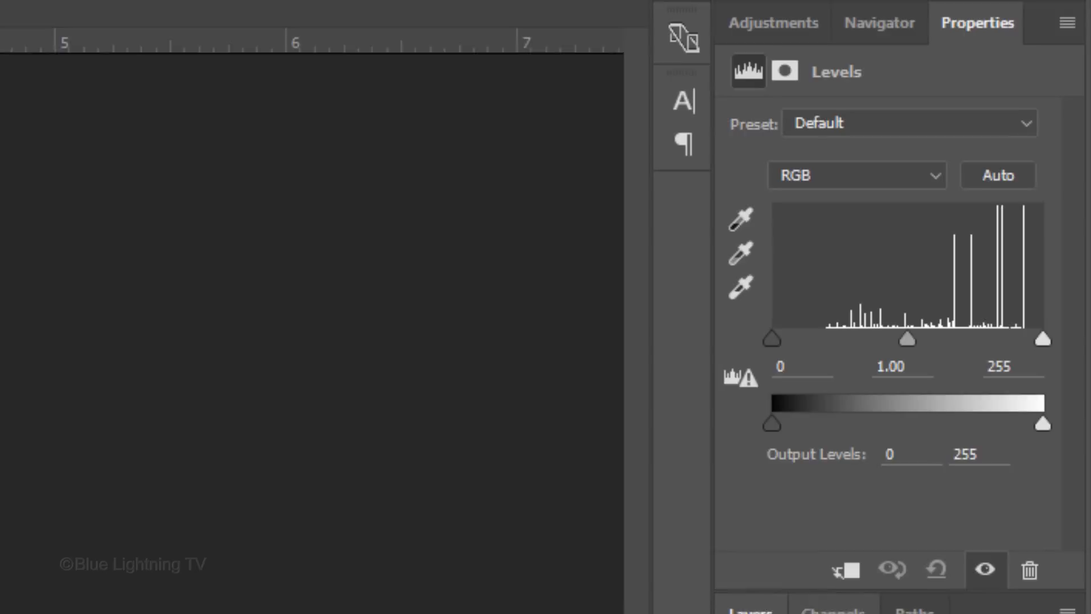
click(1000, 373)
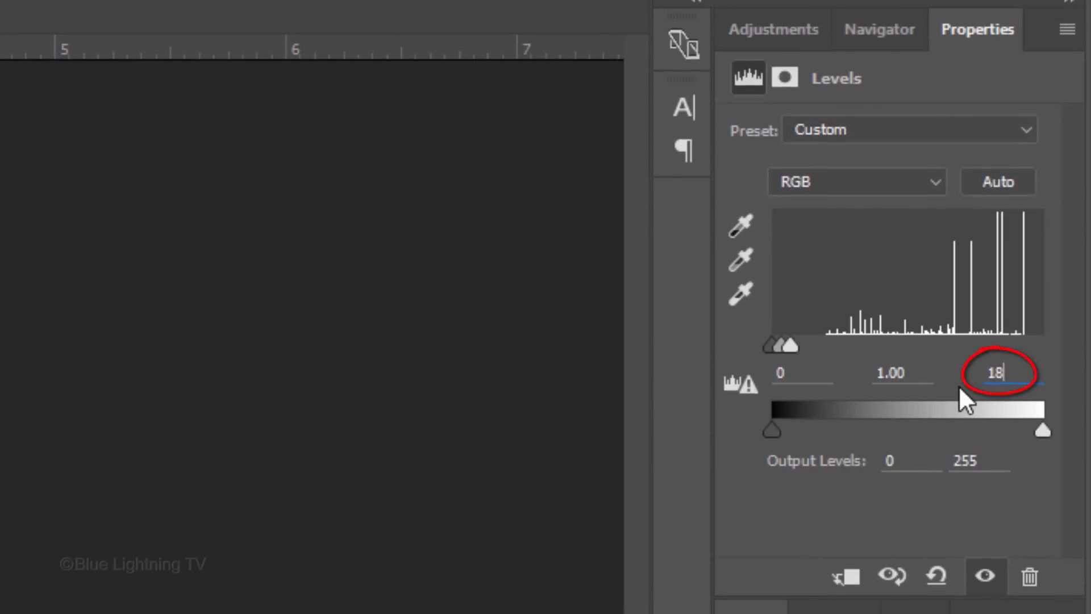
text(183)
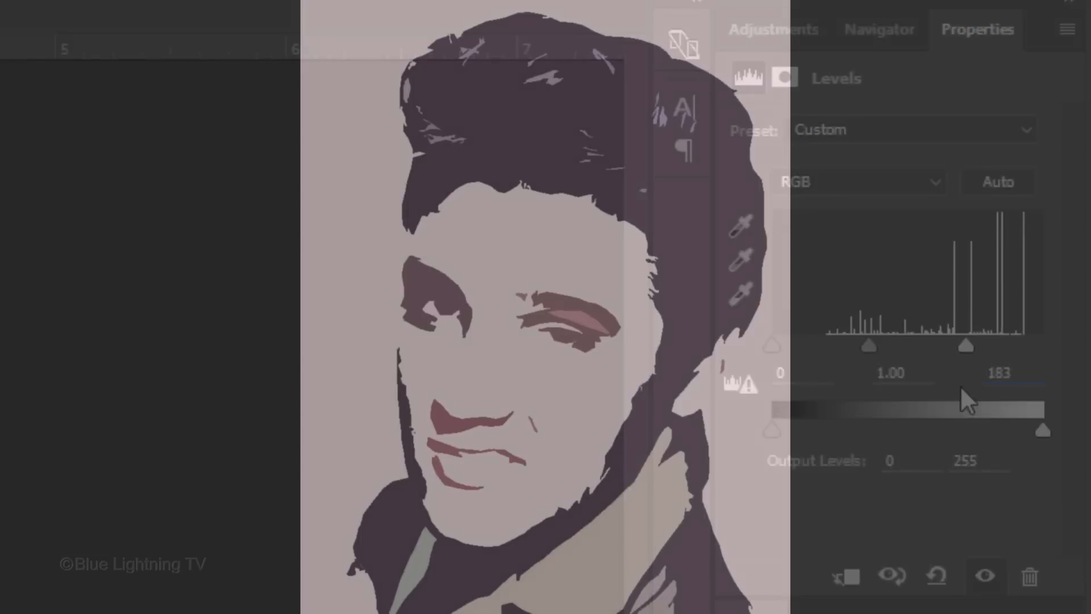
click(750, 28)
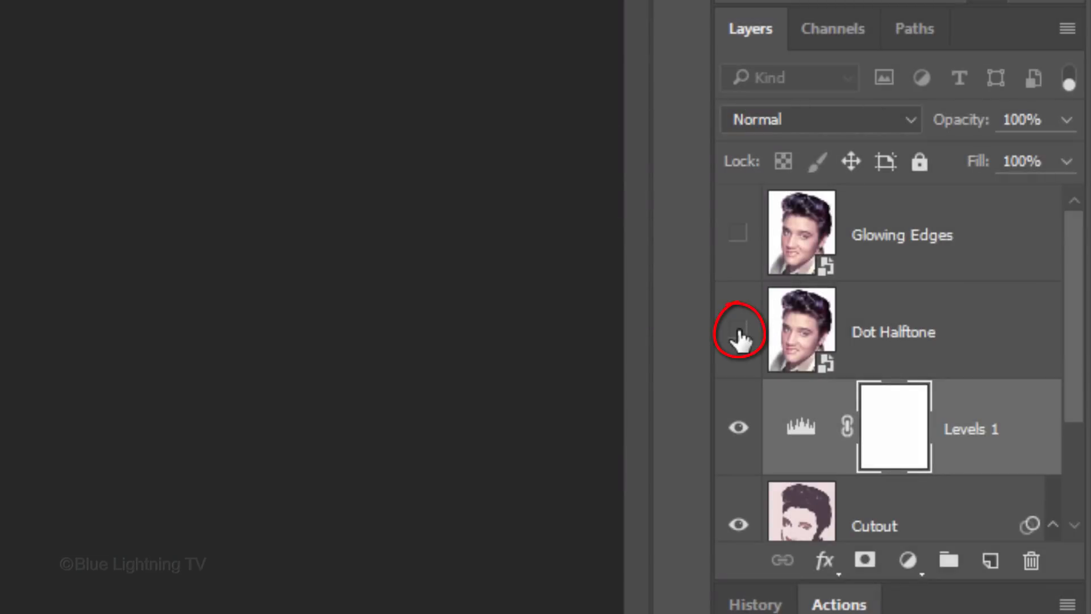
Show the Dot Halftone layer and make black the foreground with white behind
click(737, 330)
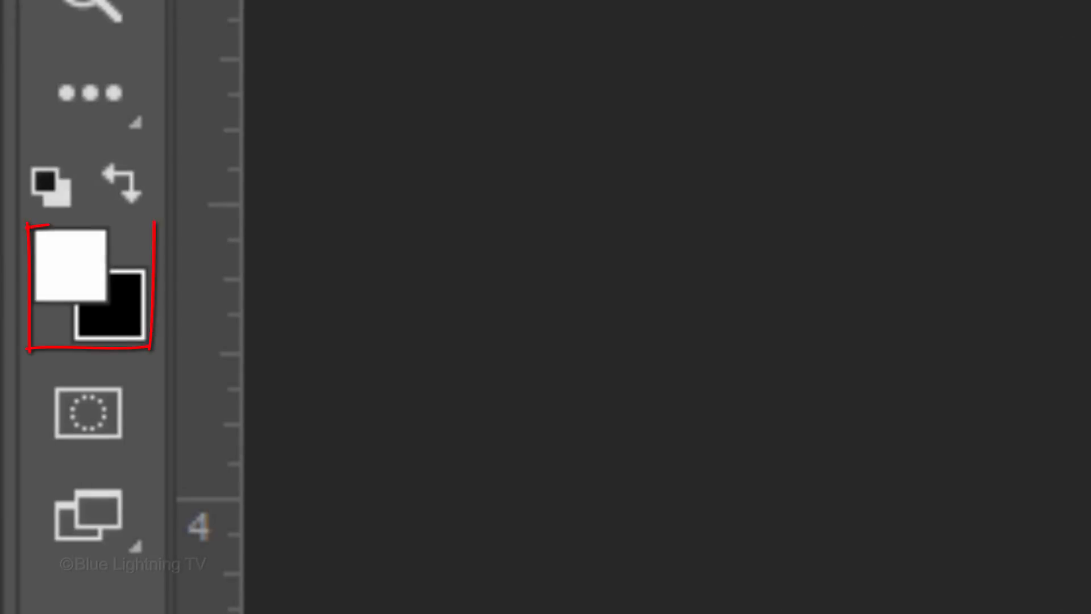
key(x)
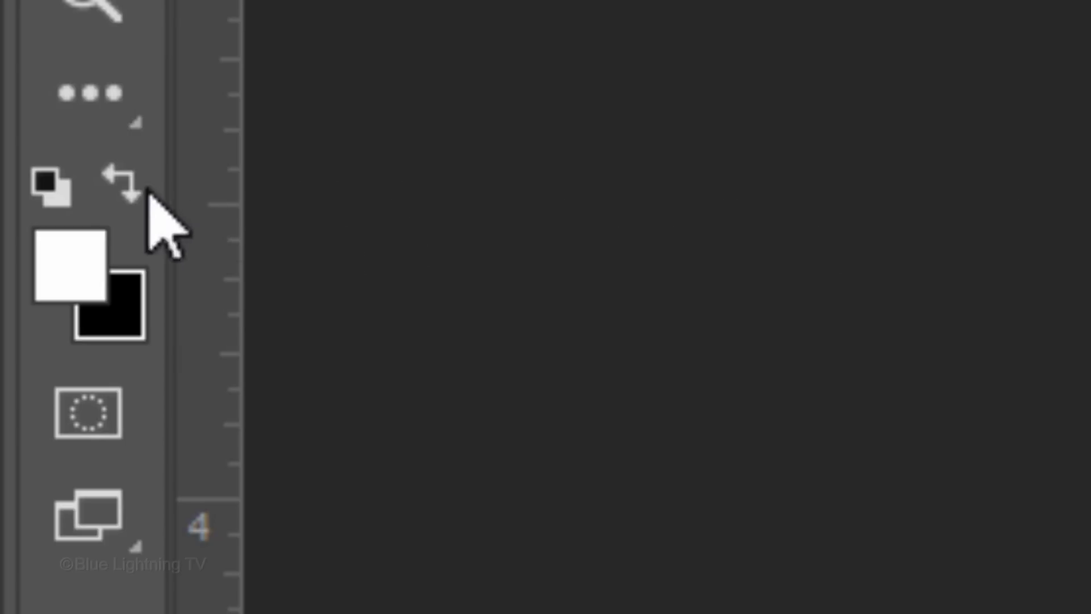
click(118, 183)
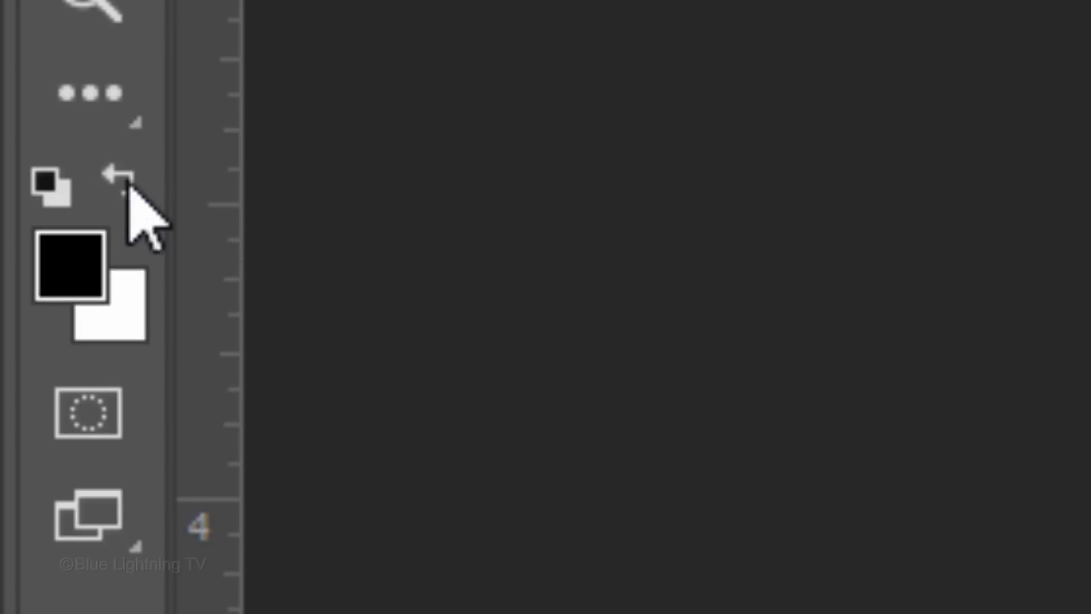
Apply a Sketch > Halftone Pattern filter (size 1, contrast 22, Dot) to the Dot Halftone layer
click(332, 28)
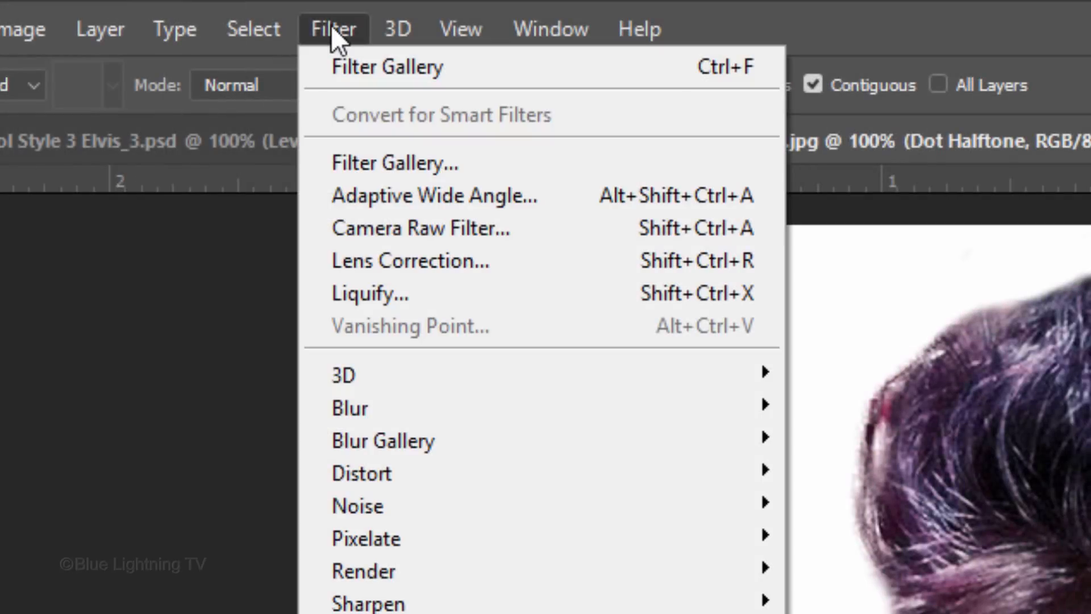
mouse_move(362, 171)
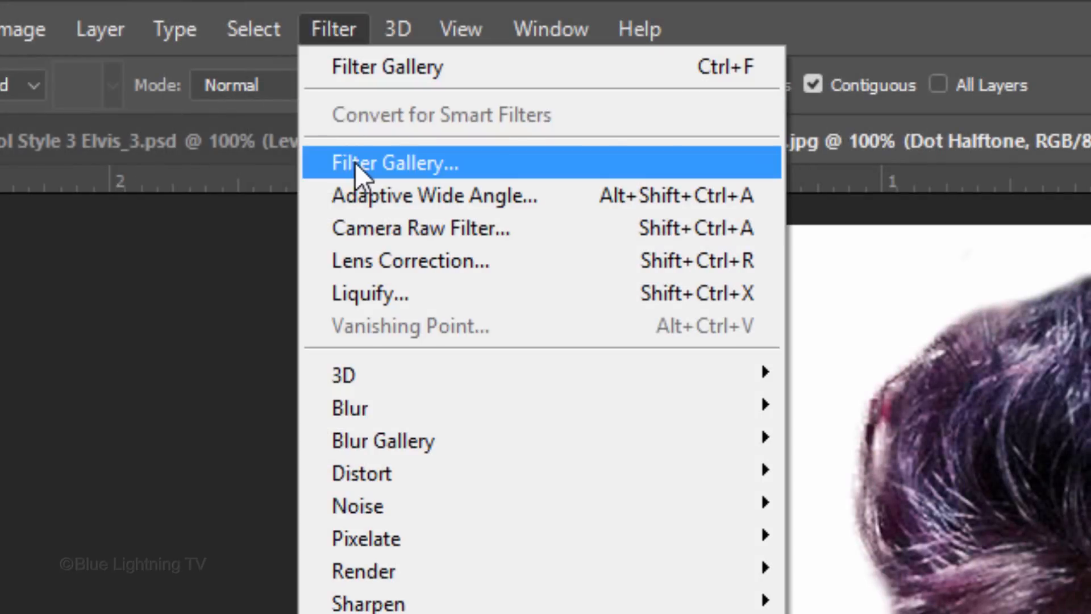
click(394, 163)
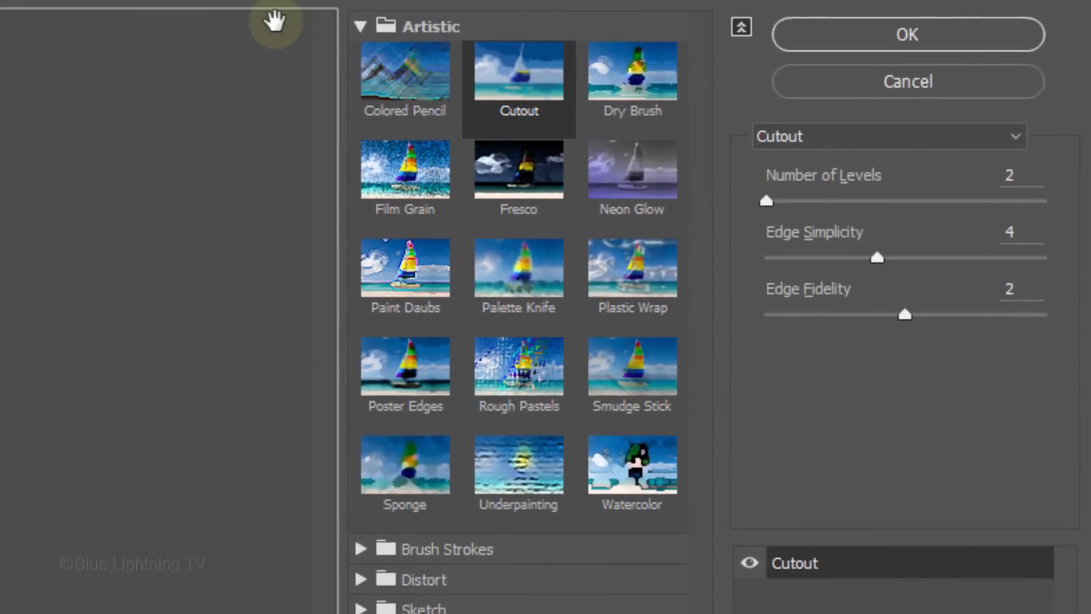
click(361, 26)
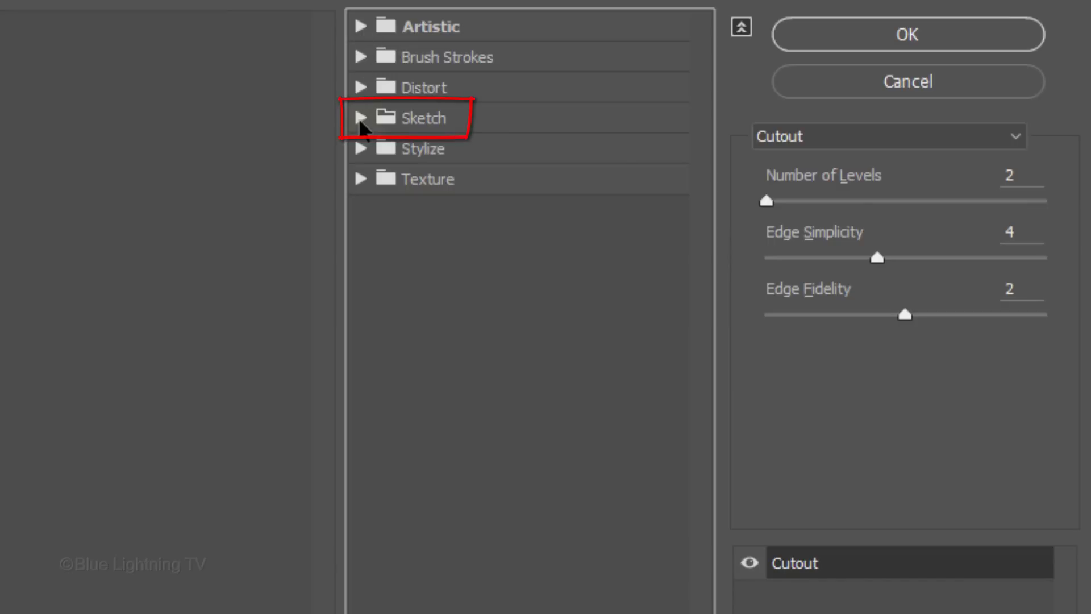
click(360, 117)
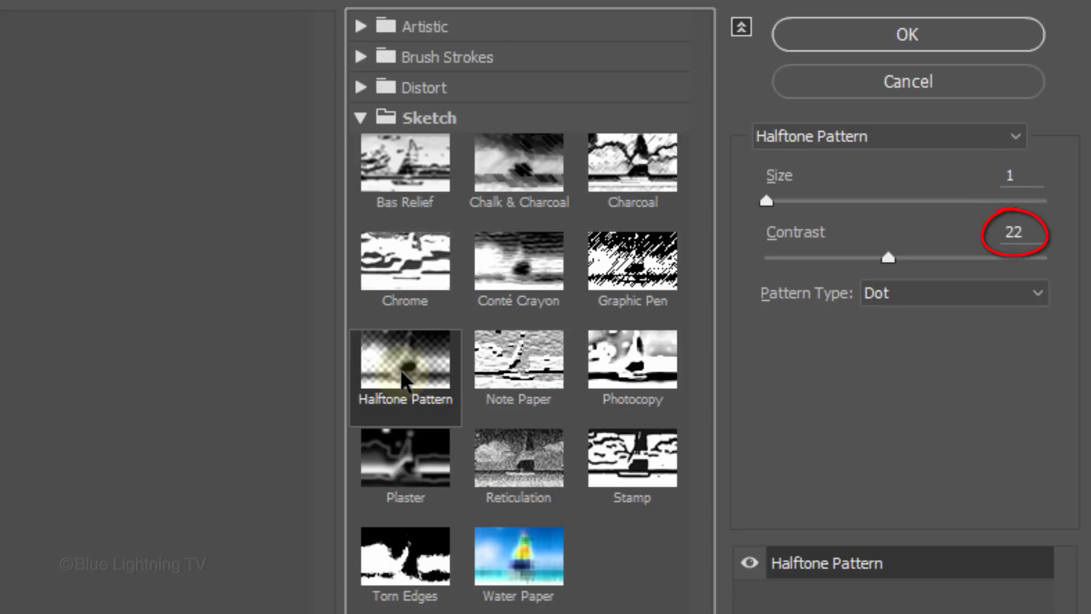
mouse_move(574, 263)
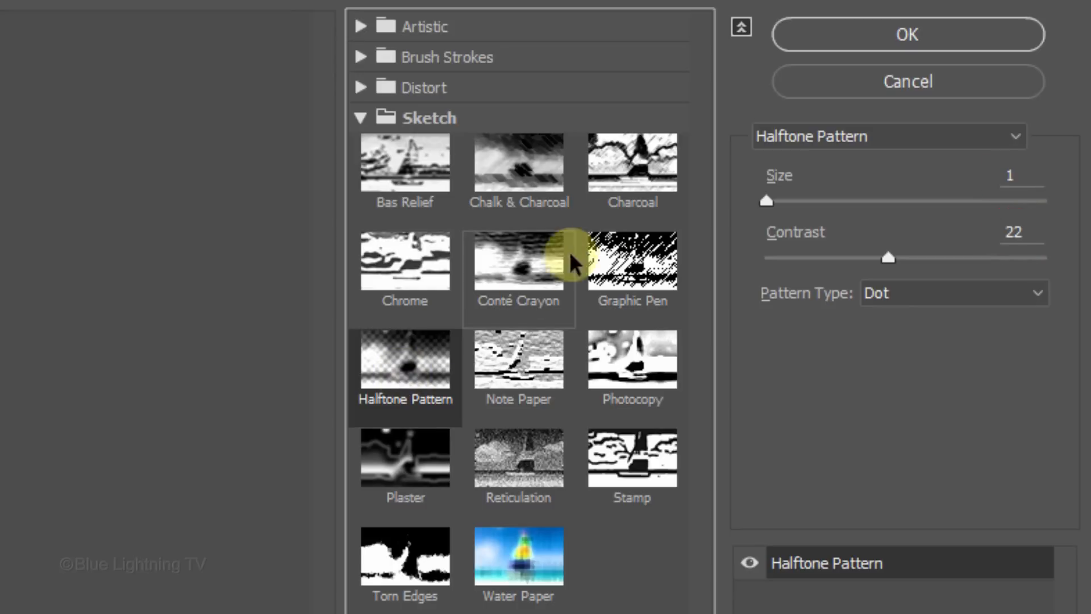
click(907, 34)
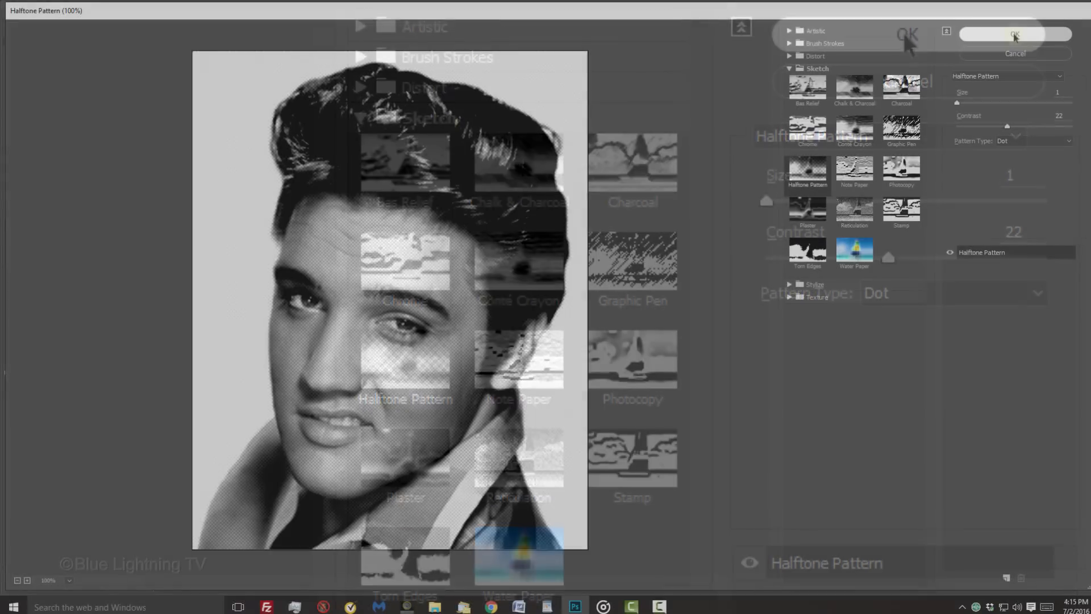
click(1014, 36)
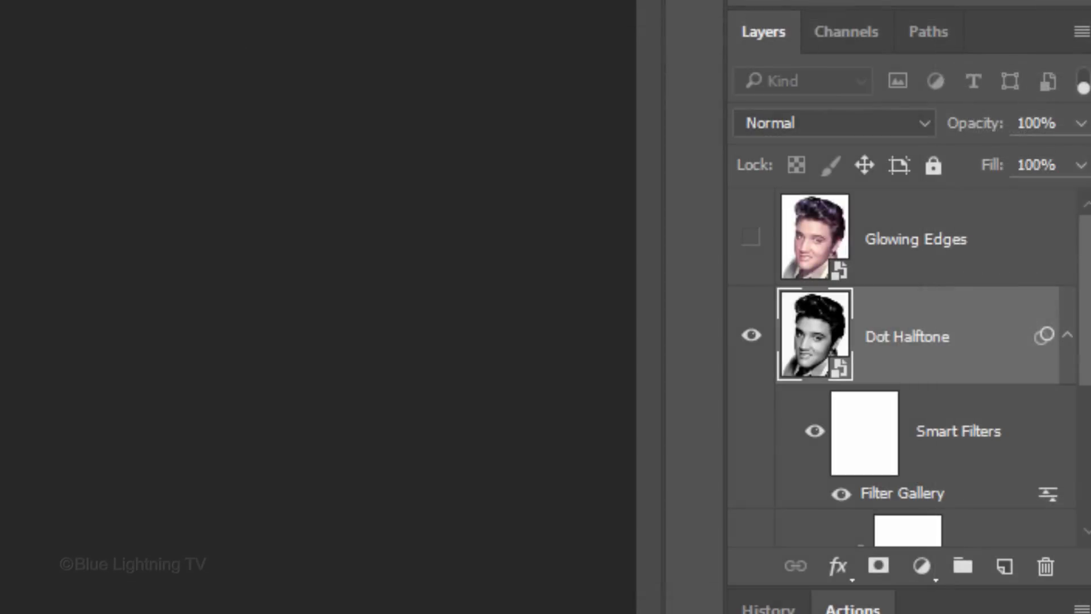
Switch the Dot Halftone layer to Darken blending at 70% opacity
click(831, 123)
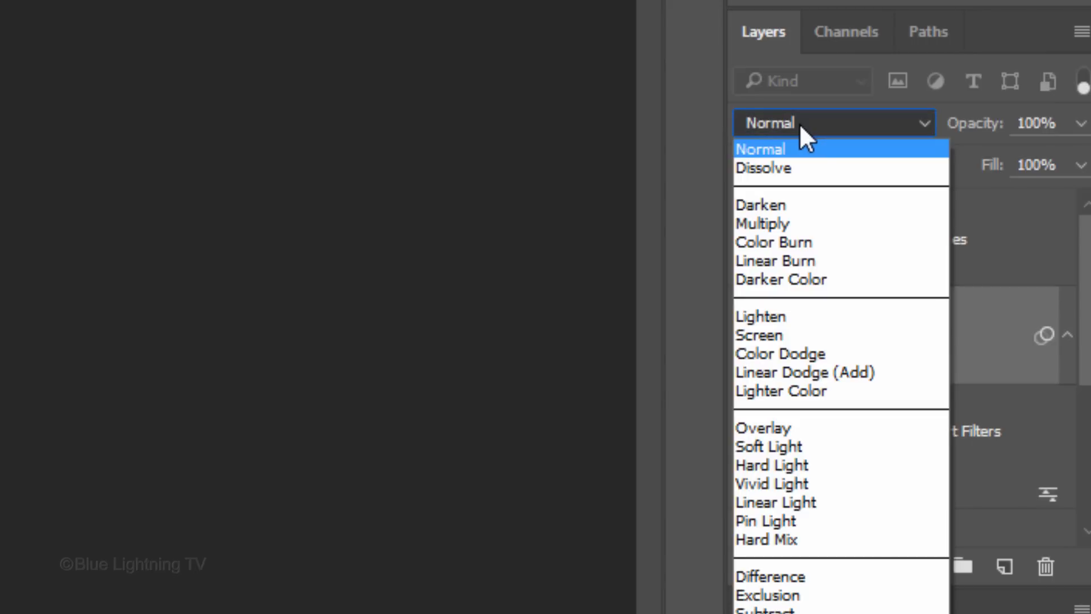
click(759, 204)
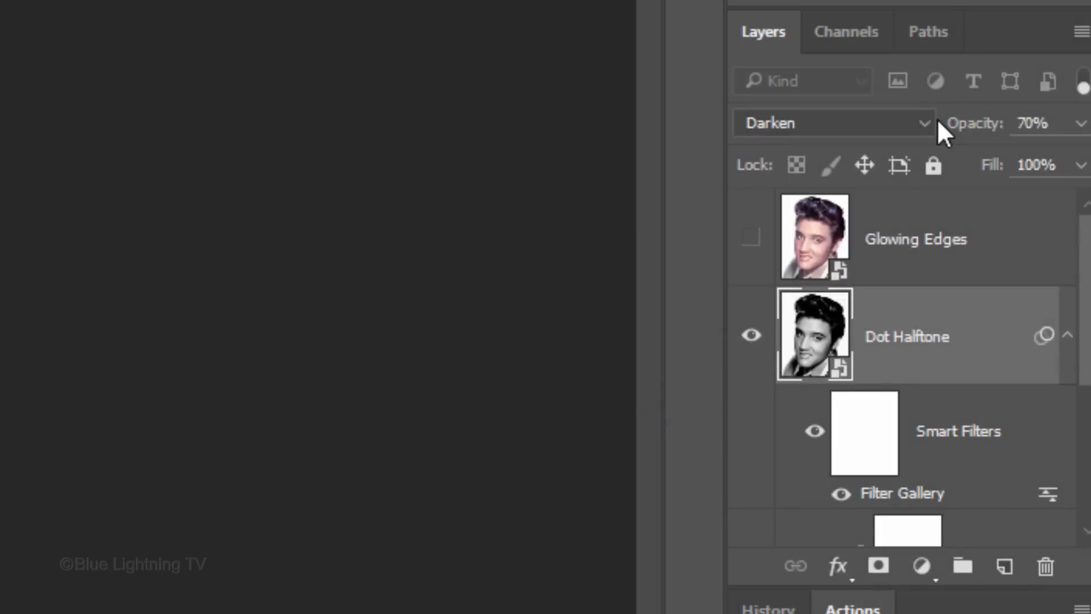
Load the Inside face channel as a selection and turn it into the Dot Halftone layer mask
click(846, 31)
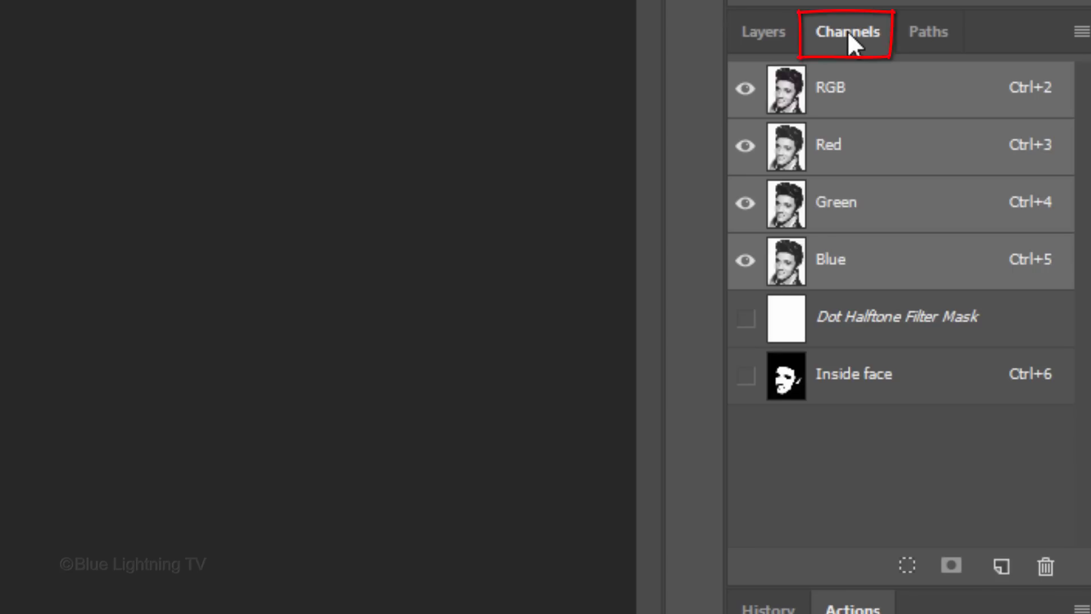
click(846, 31)
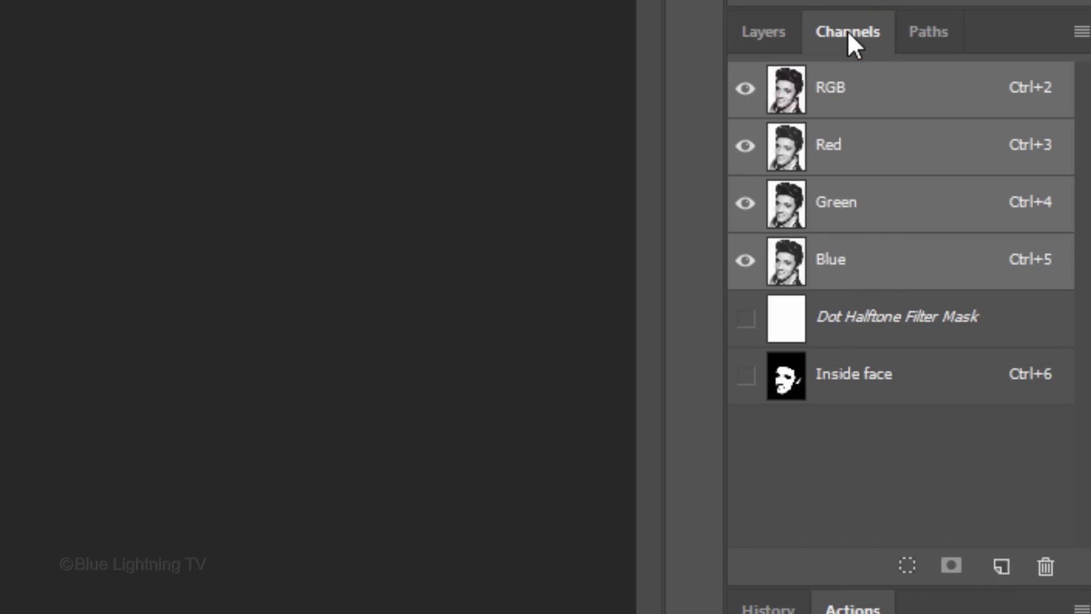
mouse_move(785, 374)
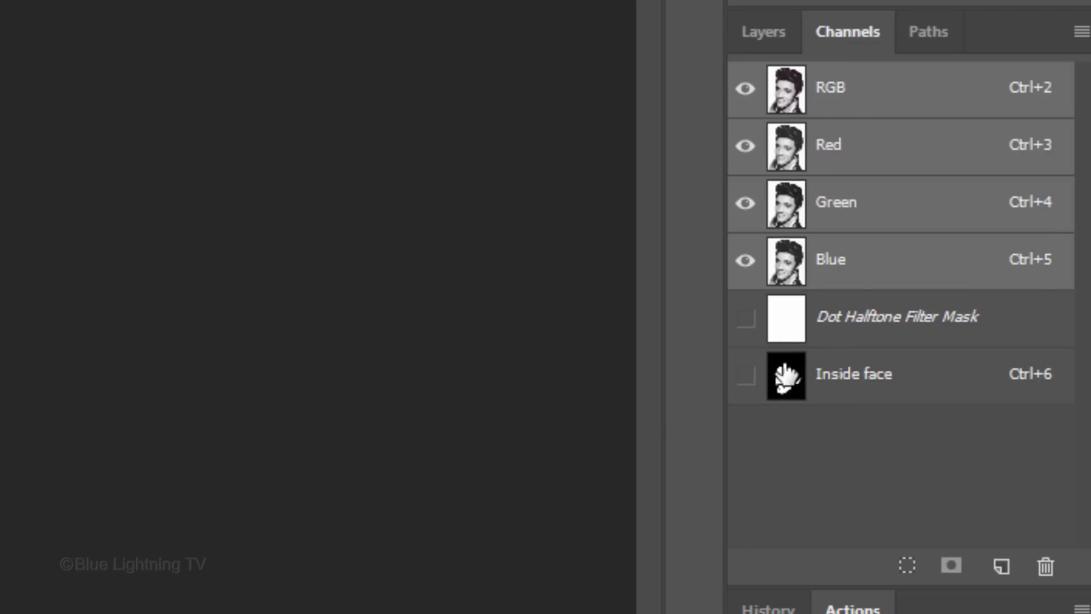
click(785, 374)
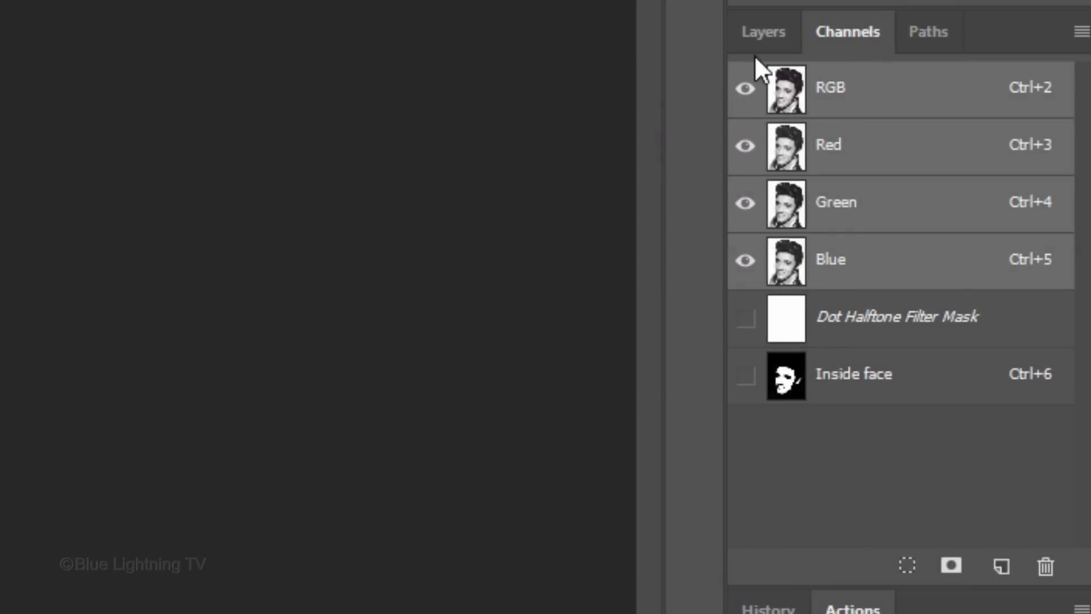
click(762, 32)
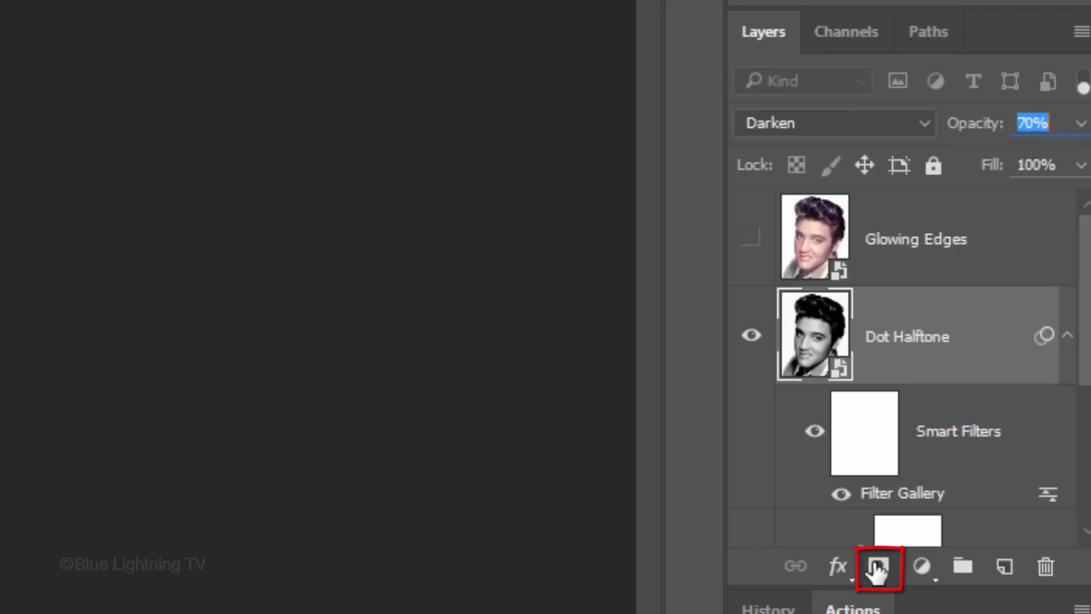
click(877, 566)
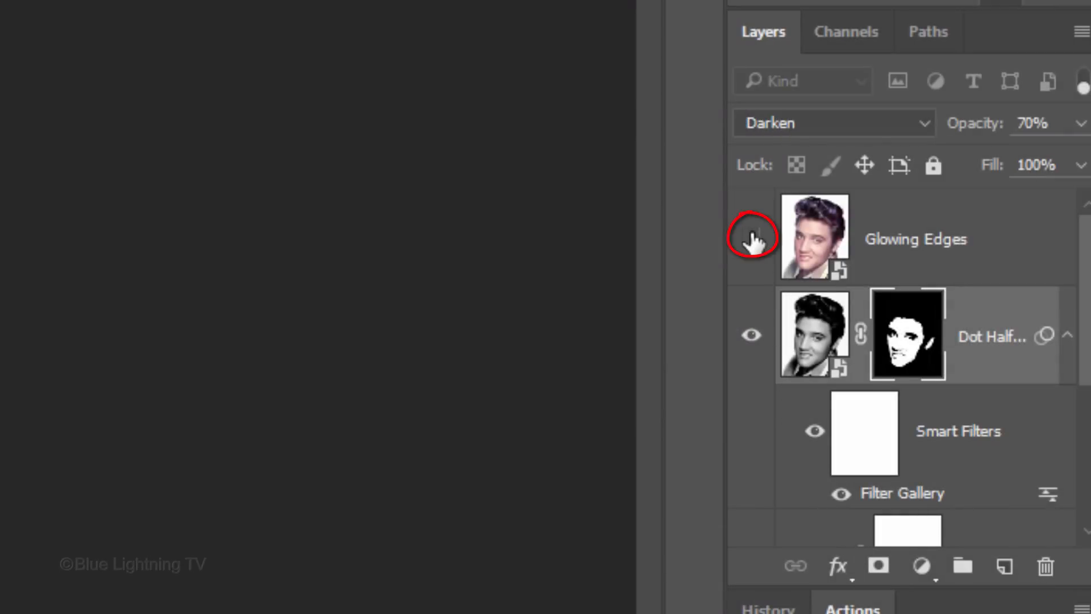
Show the Glowing Edges layer and apply Stylize > Glowing Edges (width 1, brightness 20, smoothness 15)
click(750, 237)
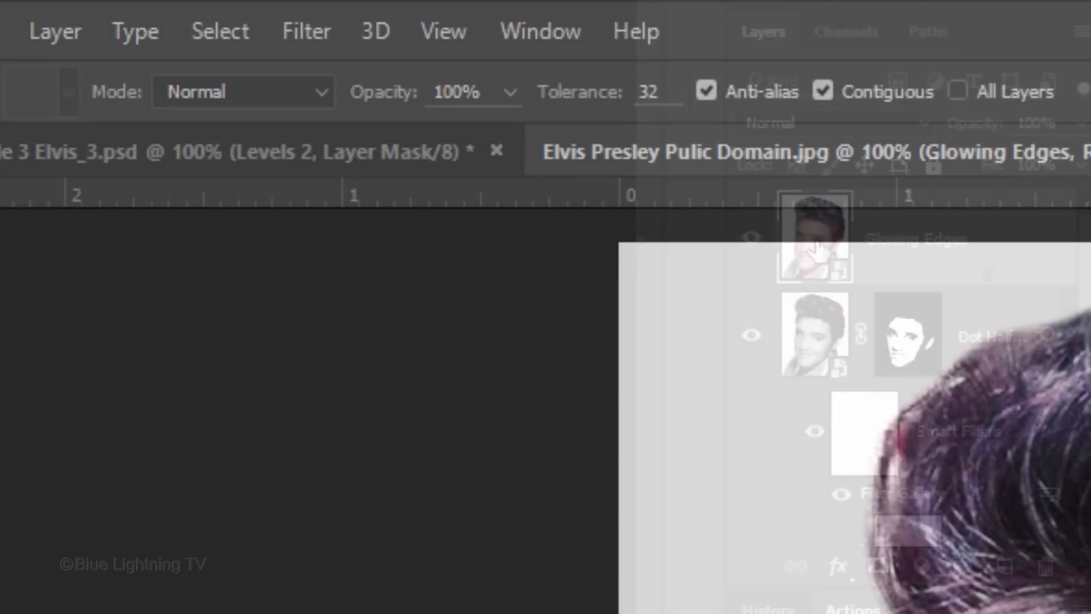
click(304, 30)
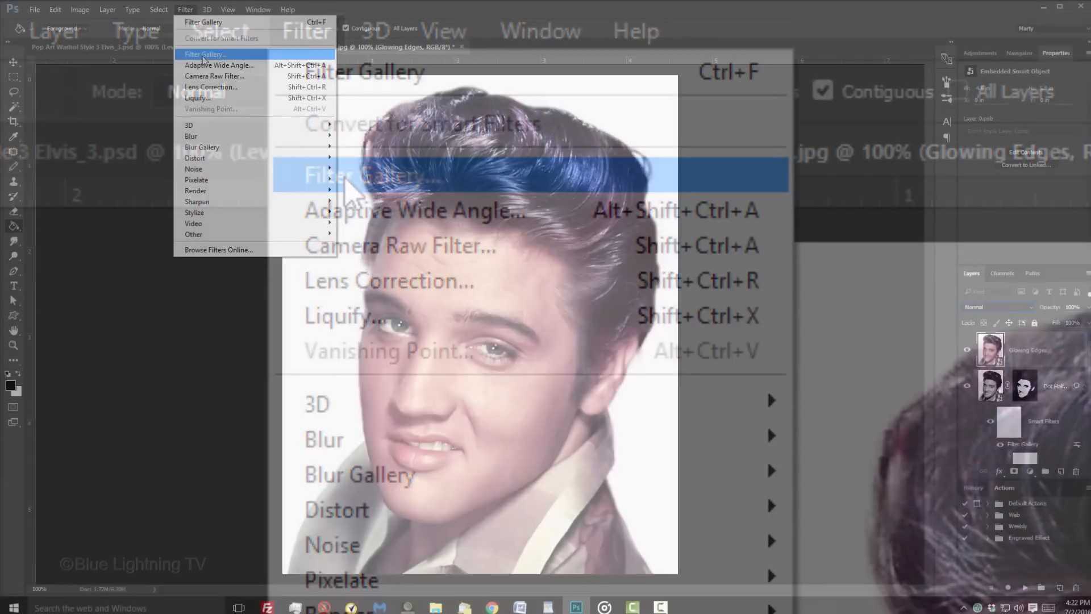
click(202, 54)
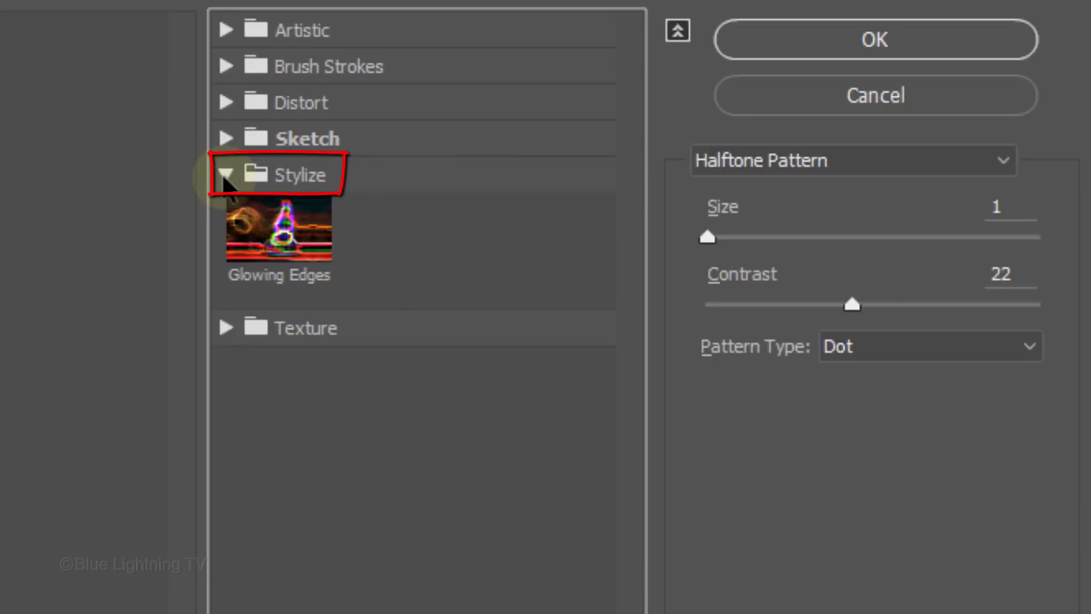
click(278, 229)
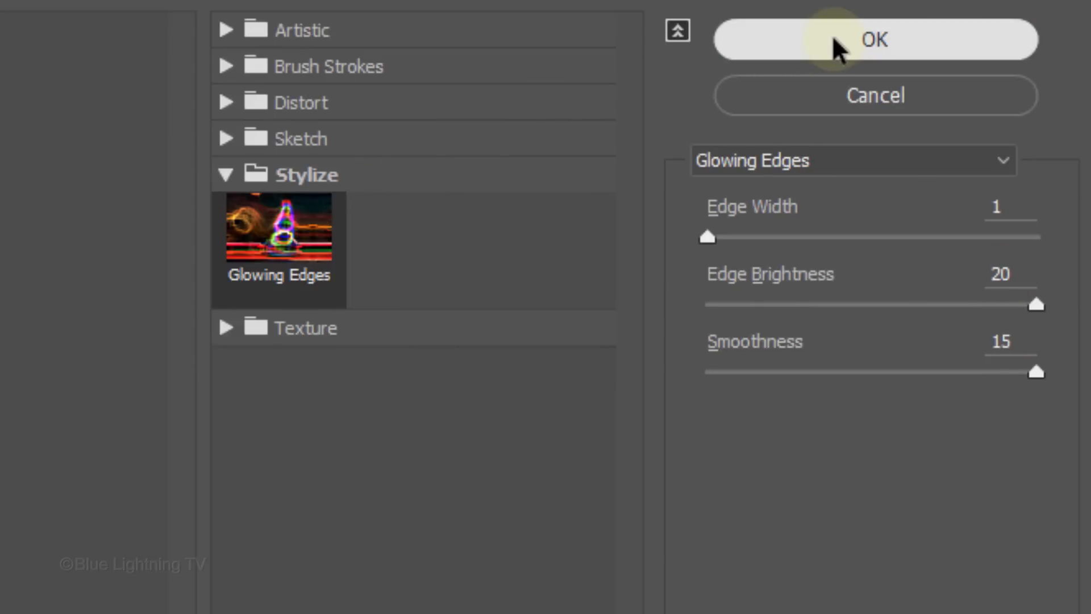
click(875, 40)
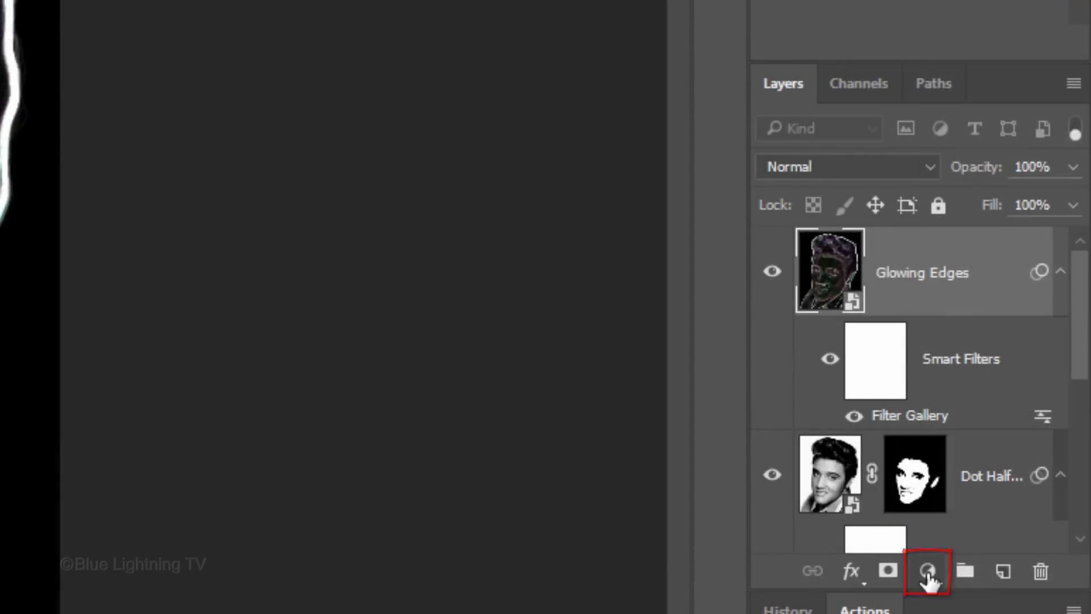
Add a Levels adjustment layer and clip it to Glowing Edges with Ctrl+Alt+G
click(927, 571)
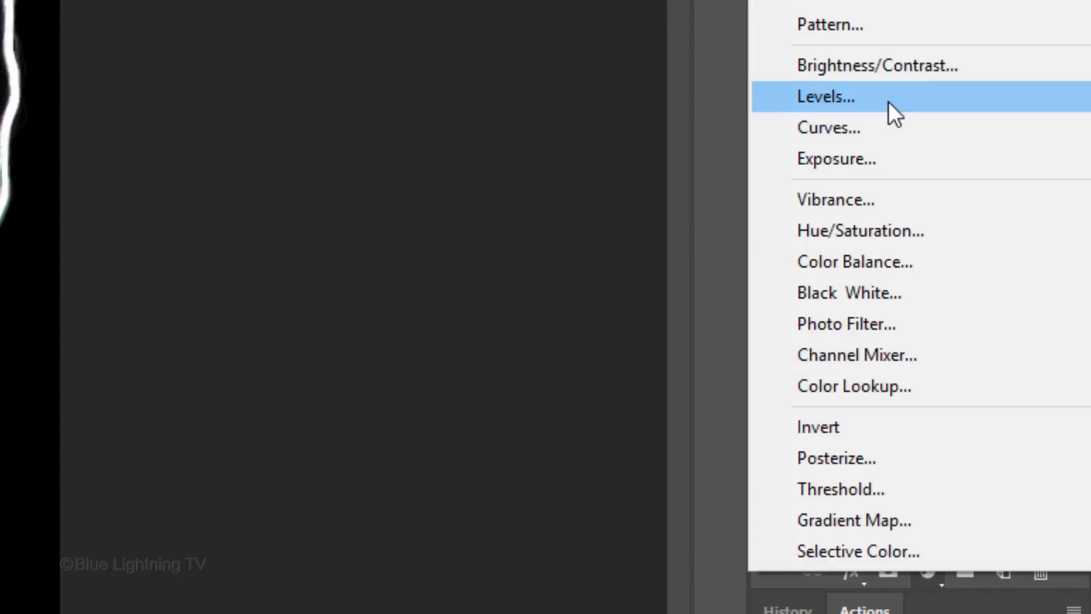
click(824, 96)
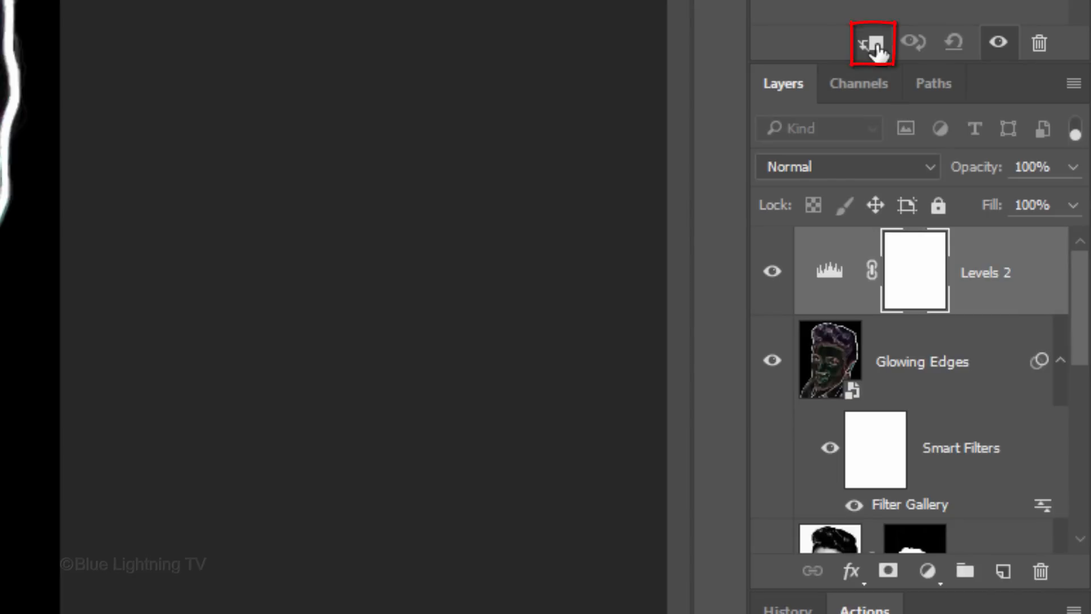
key(ctrl+alt+g)
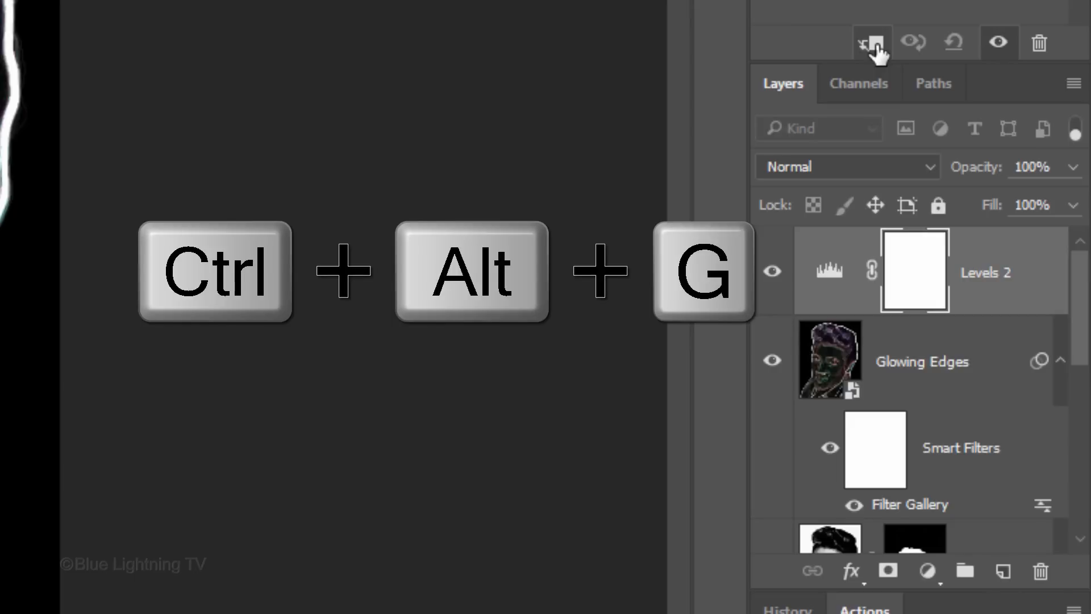
key(ctrl+alt+g)
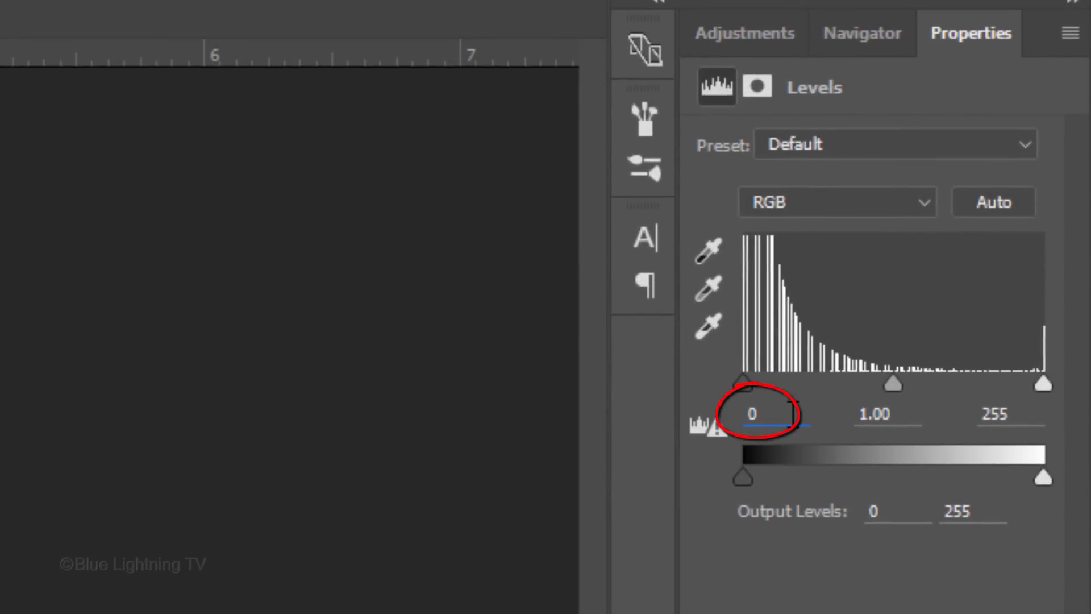
Raise the Levels 2 shadow input to 37, then edit the highlight input field
text(3)
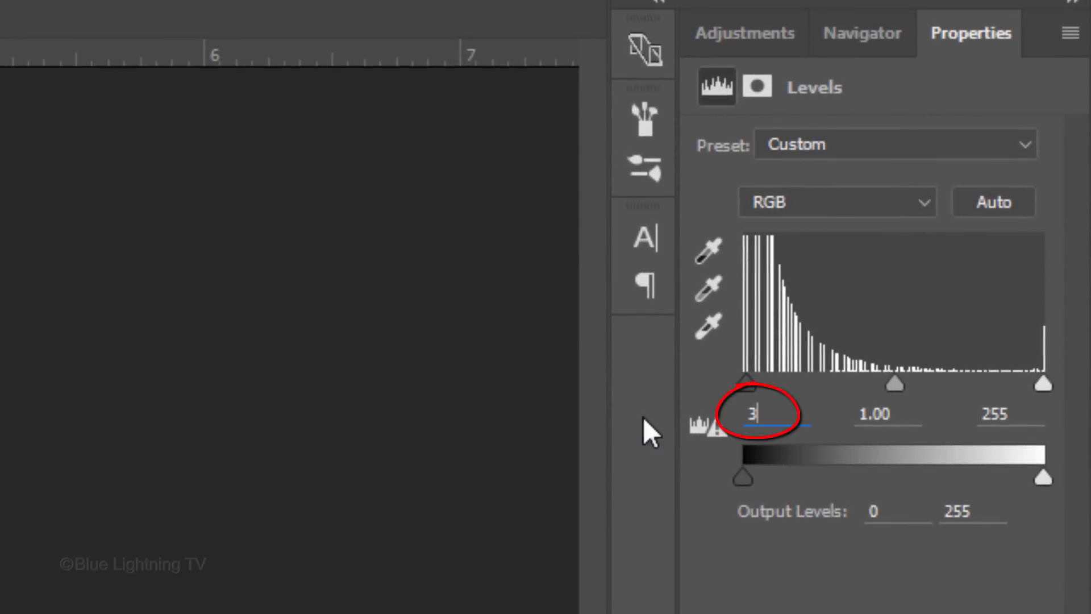
text(7)
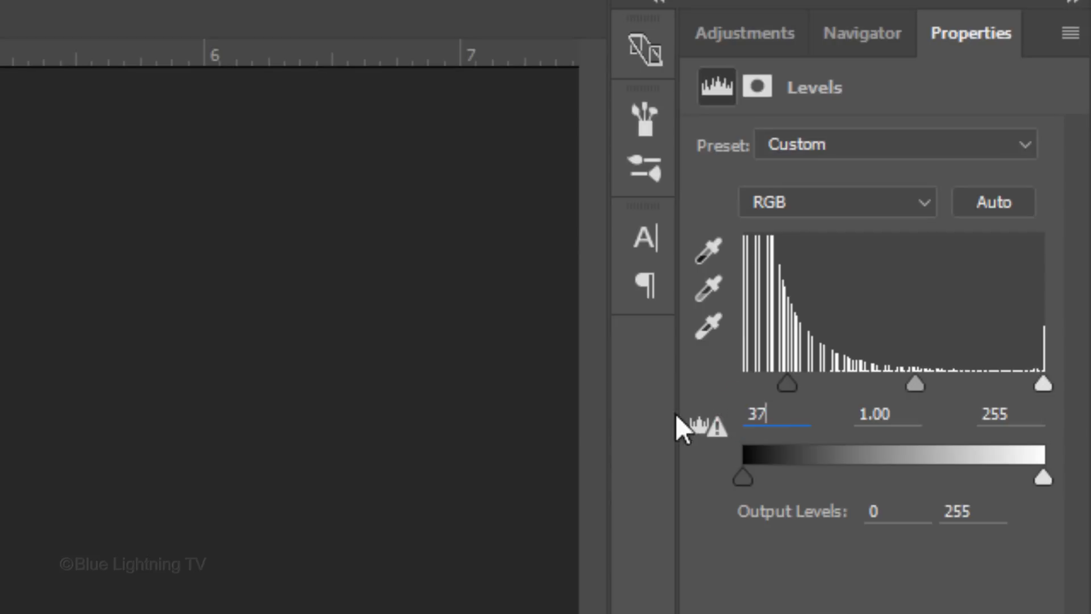
click(998, 414)
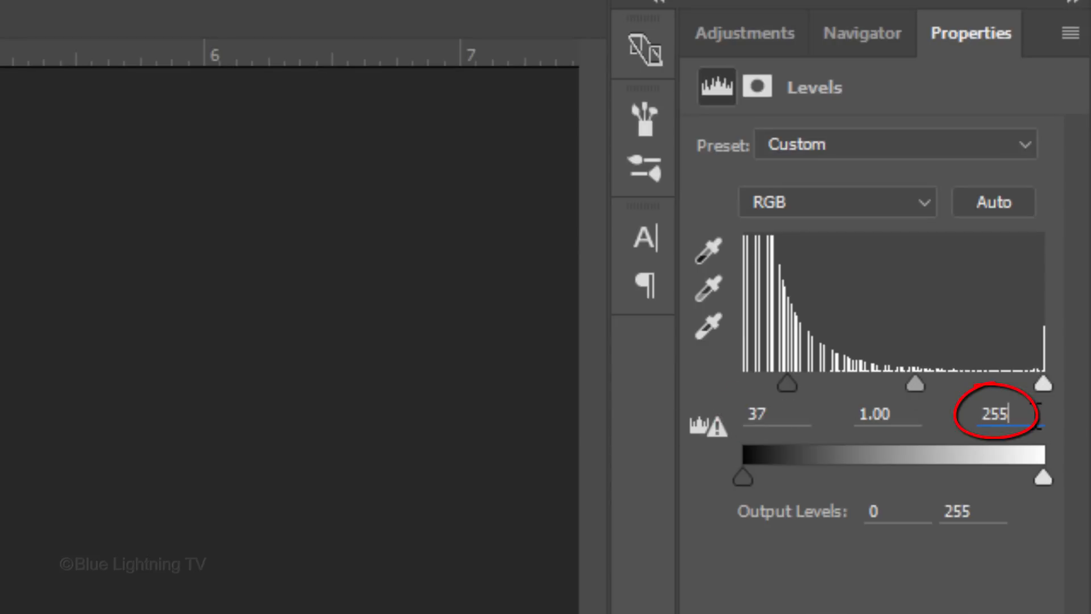
text(24)
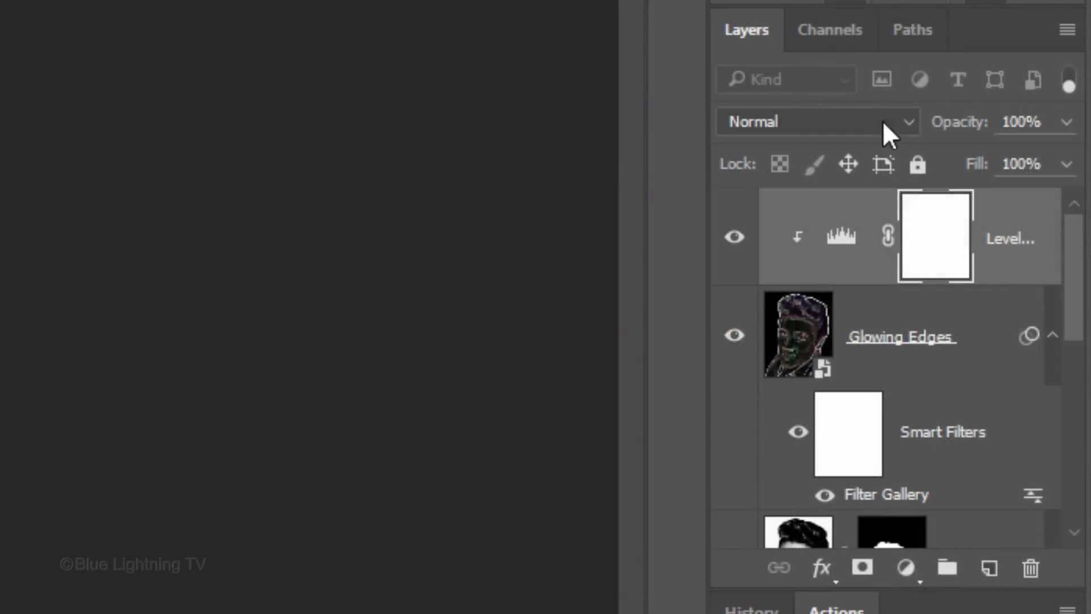
click(797, 335)
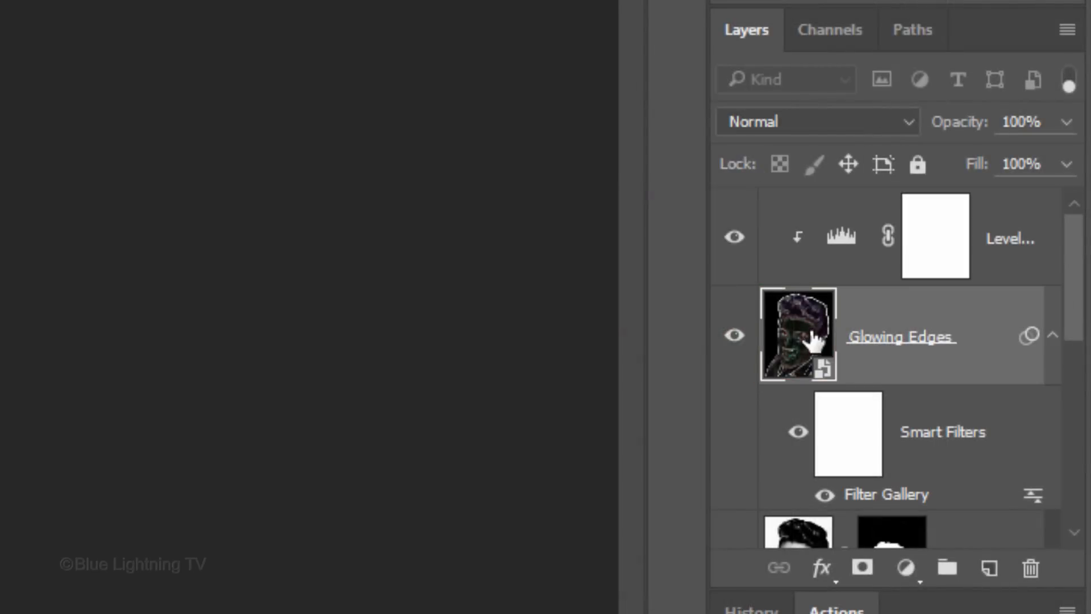
click(814, 121)
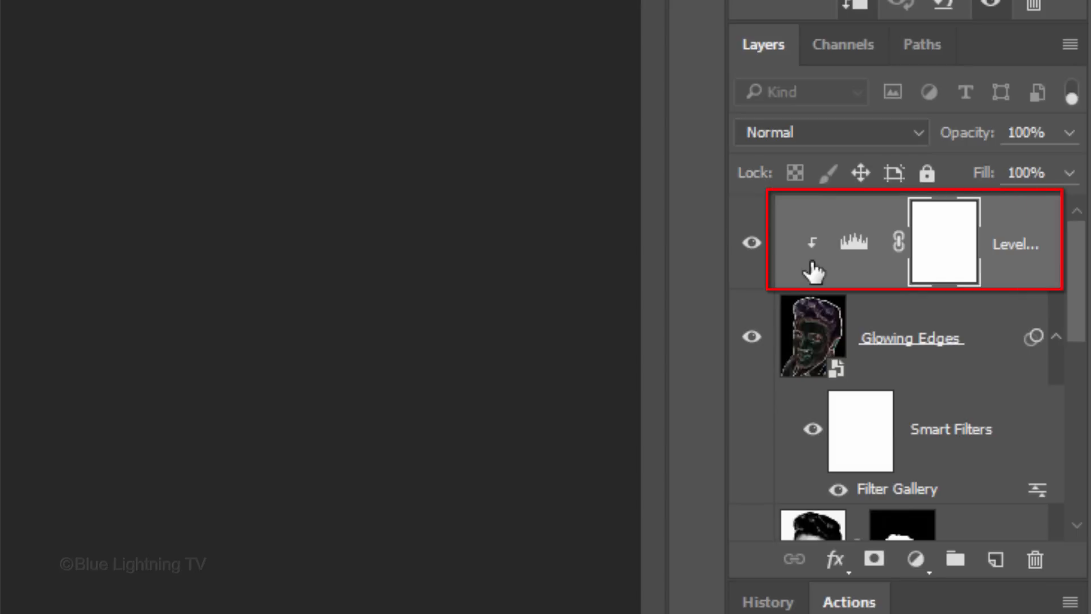
mouse_move(823, 282)
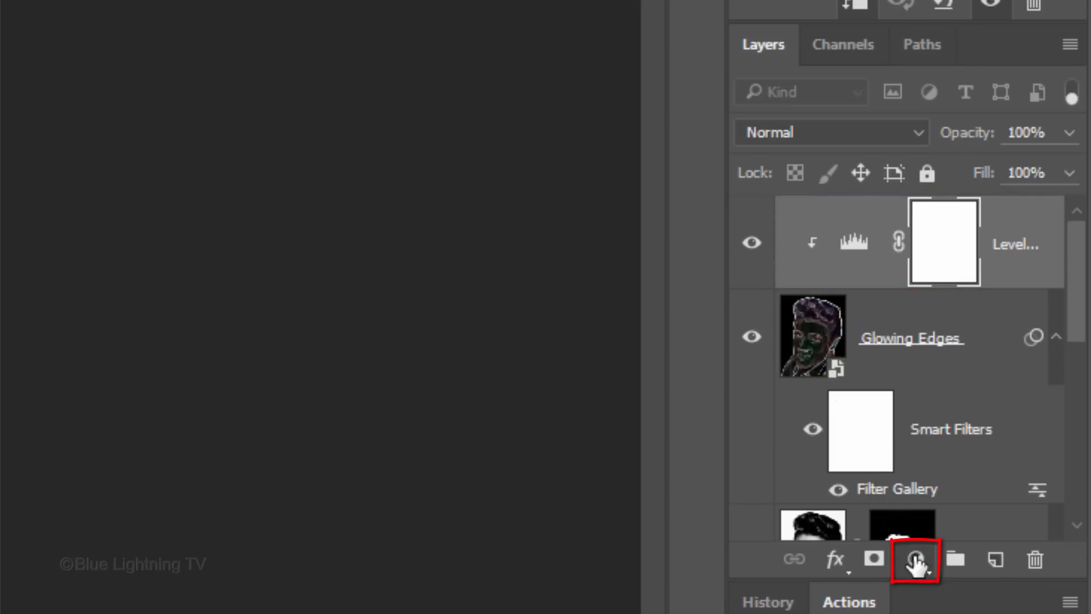
Add another Levels adjustment layer with its highlight input set to 193
click(915, 561)
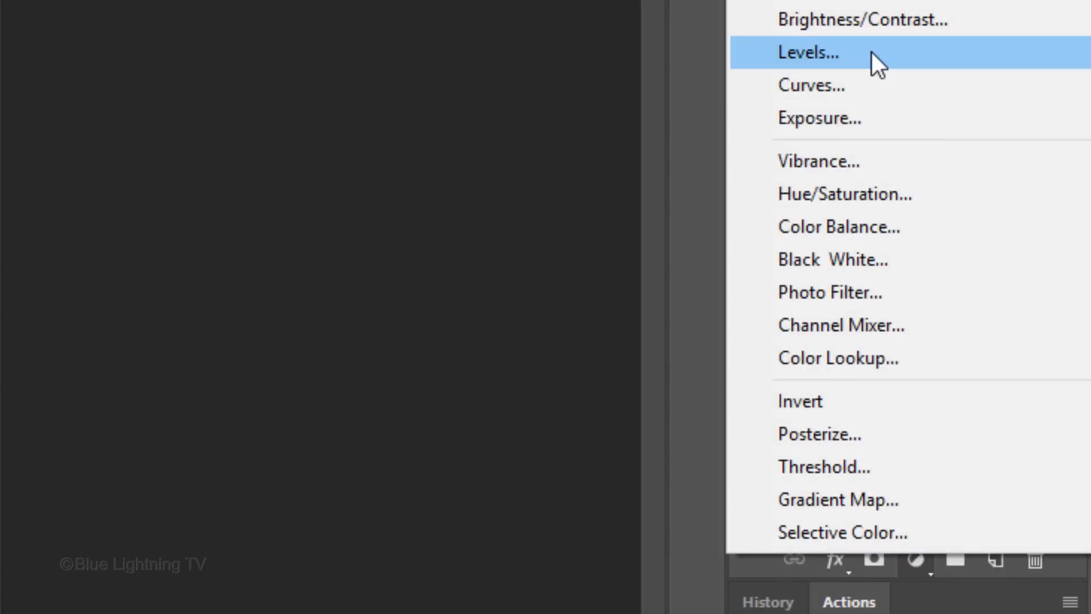
click(807, 52)
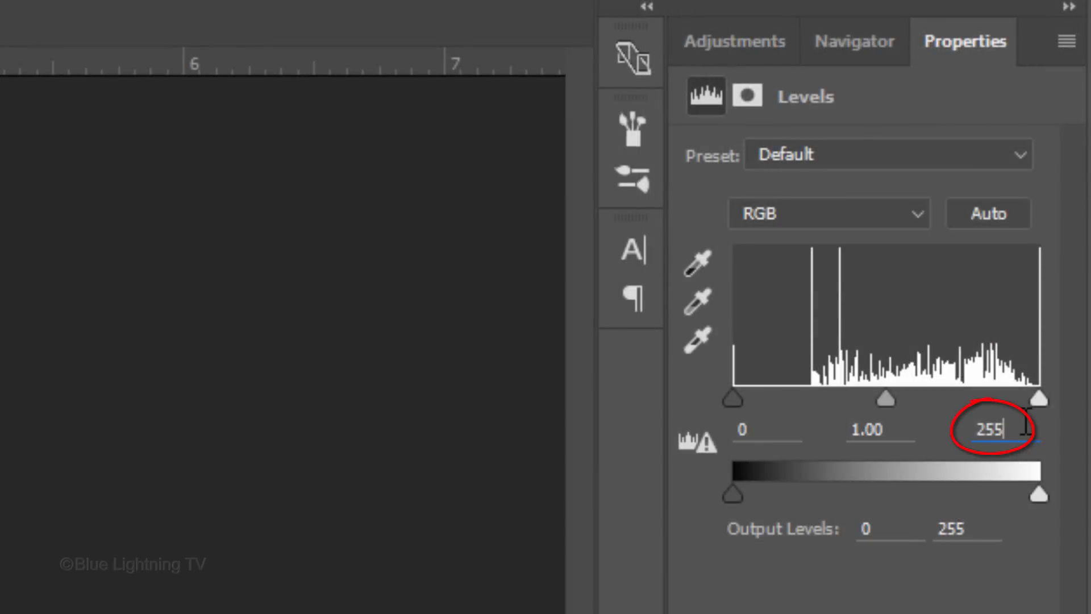
text(1)
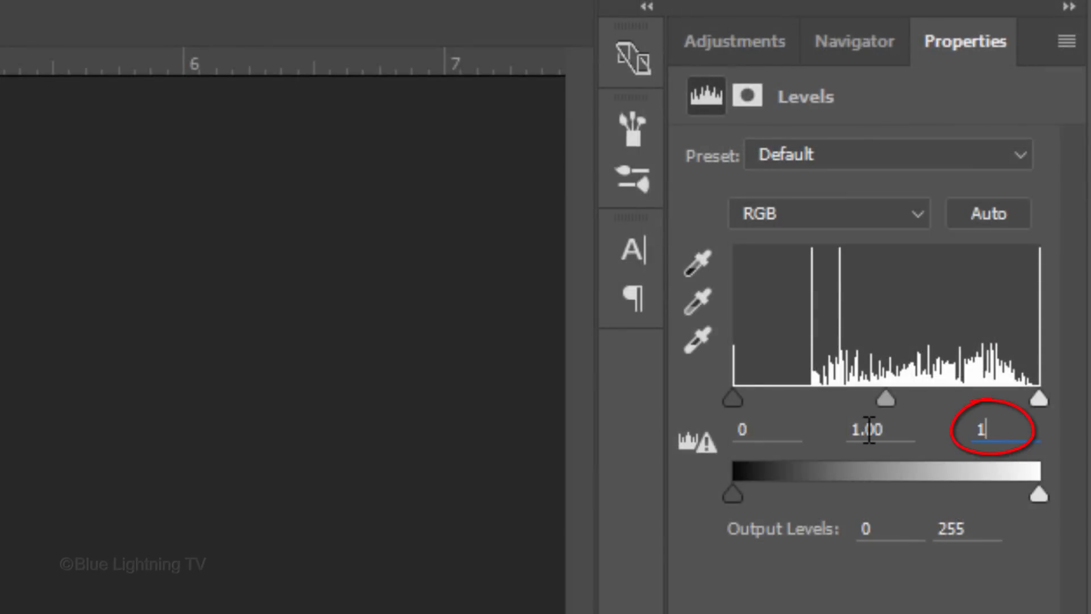
text(193)
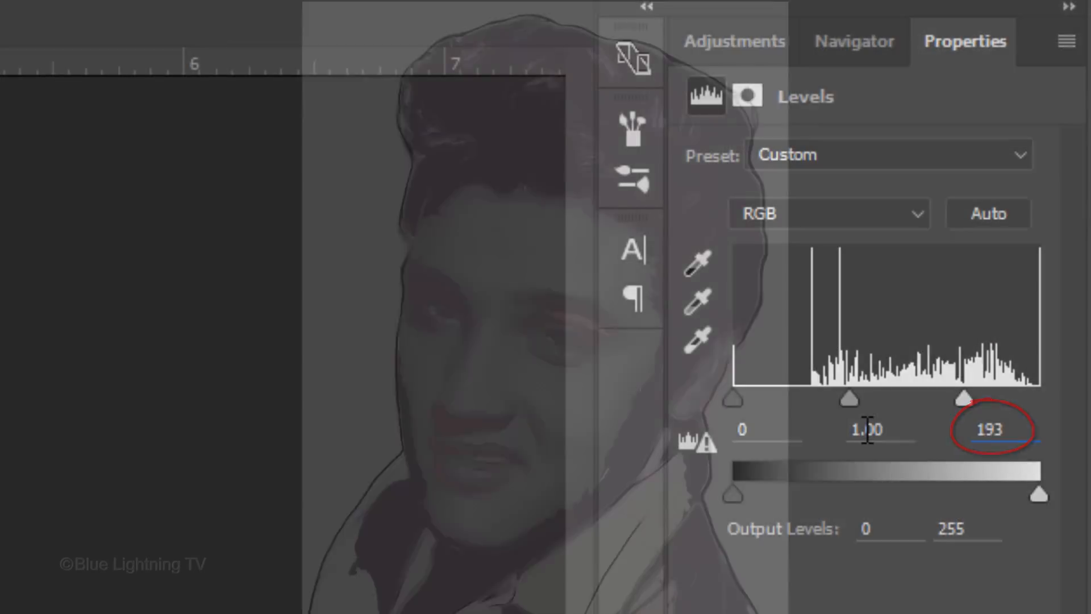